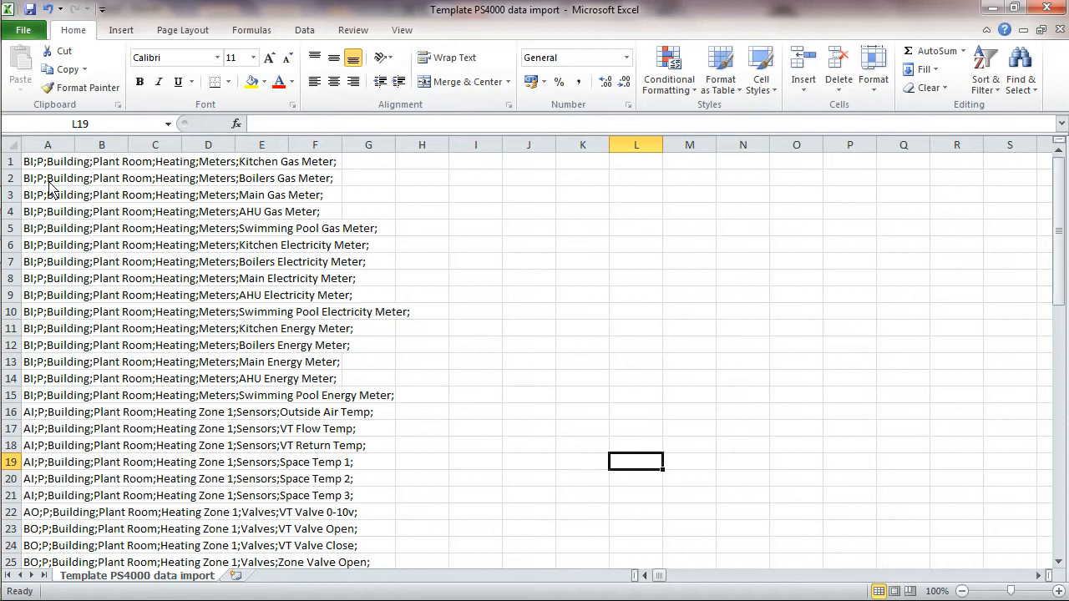
{"action": "mouse_move", "coordinate": [81, 261]}
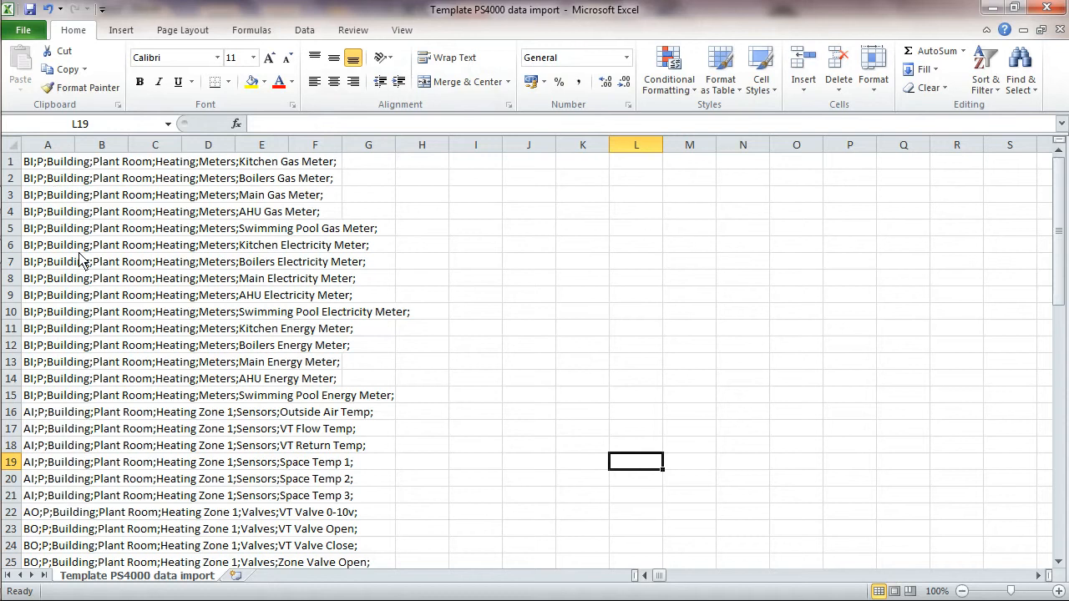
{"action": "mouse_move", "coordinate": [183, 394]}
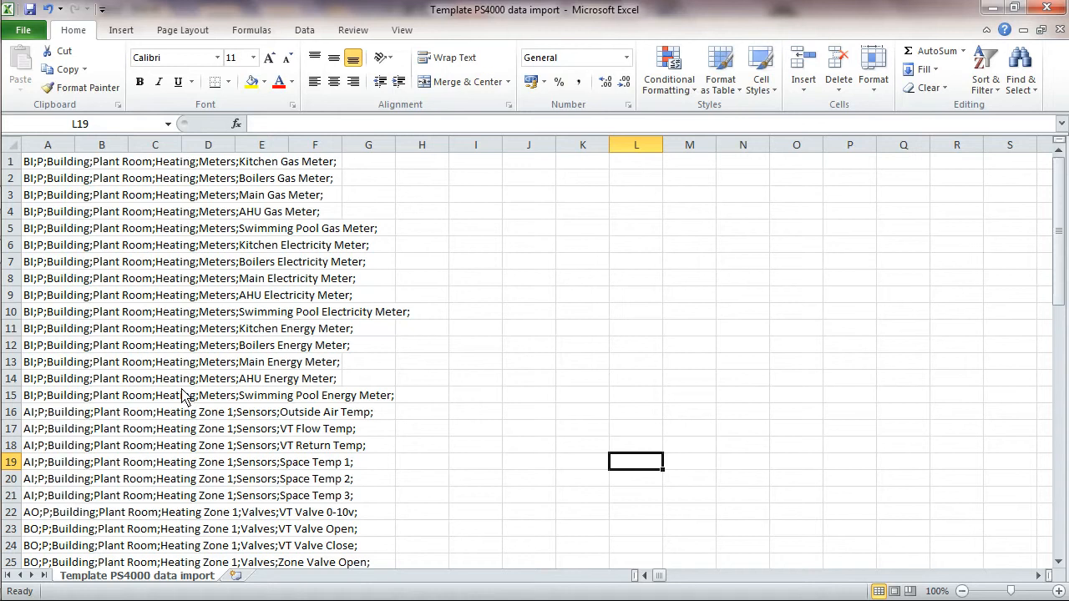
{"action": "mouse_move", "coordinate": [70, 177]}
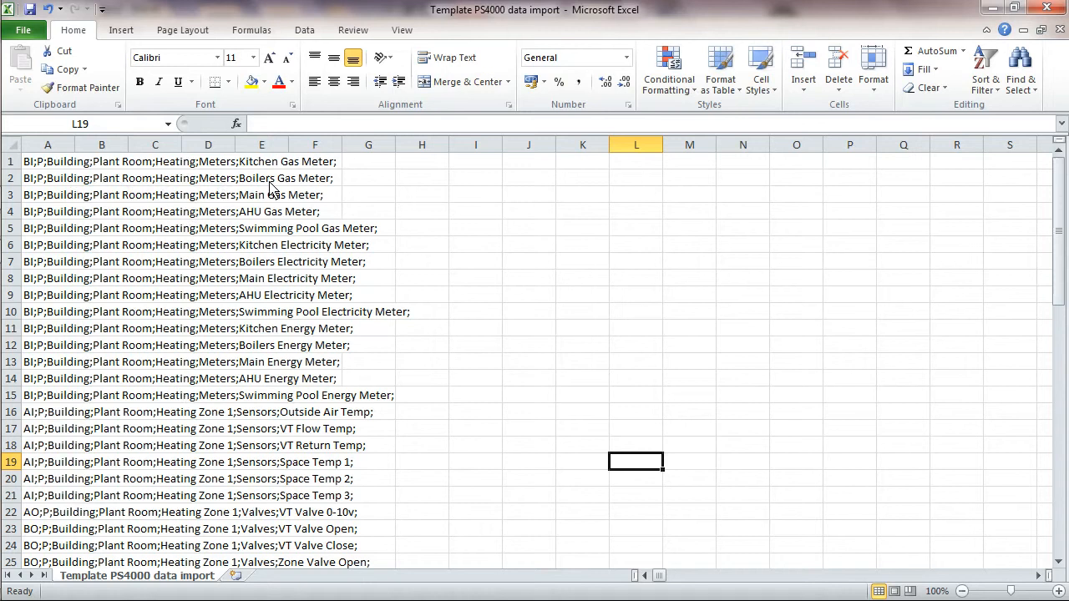
{"action": "mouse_move", "coordinate": [291, 226]}
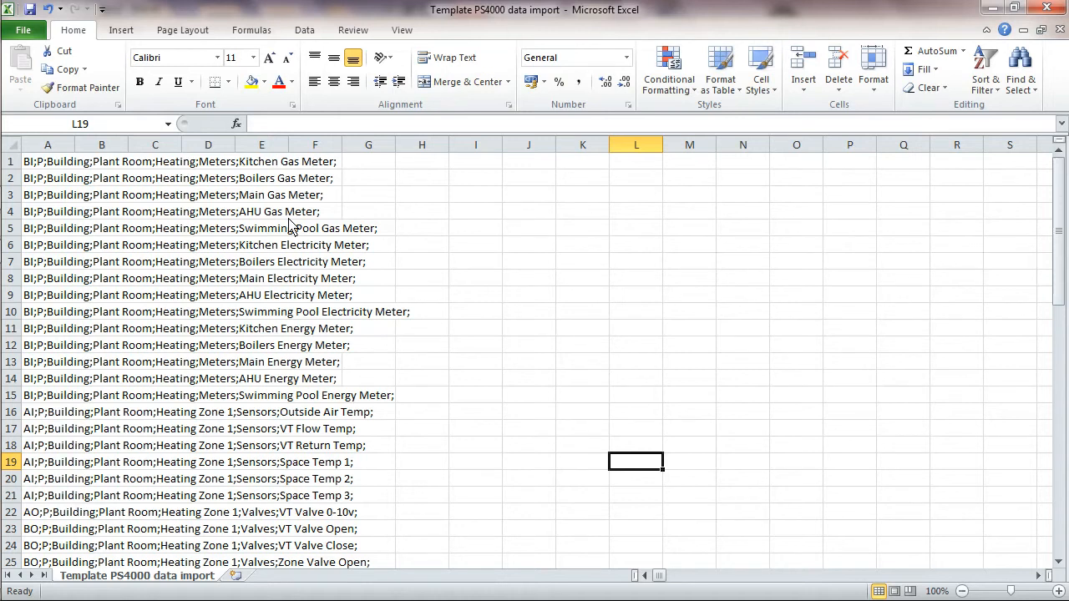
{"action": "mouse_move", "coordinate": [150, 193]}
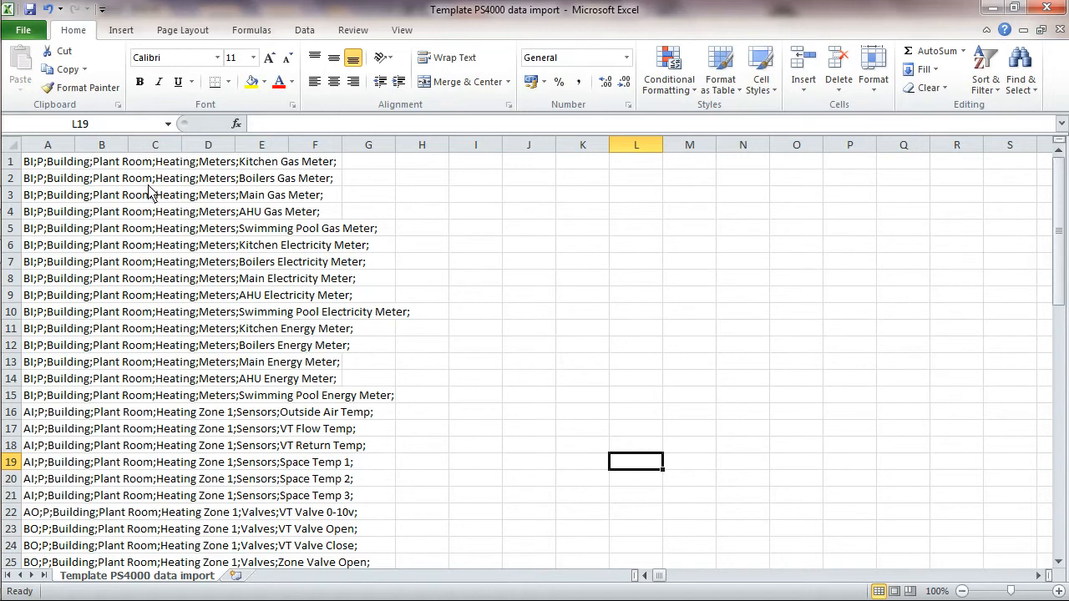
{"action": "mouse_move", "coordinate": [84, 210]}
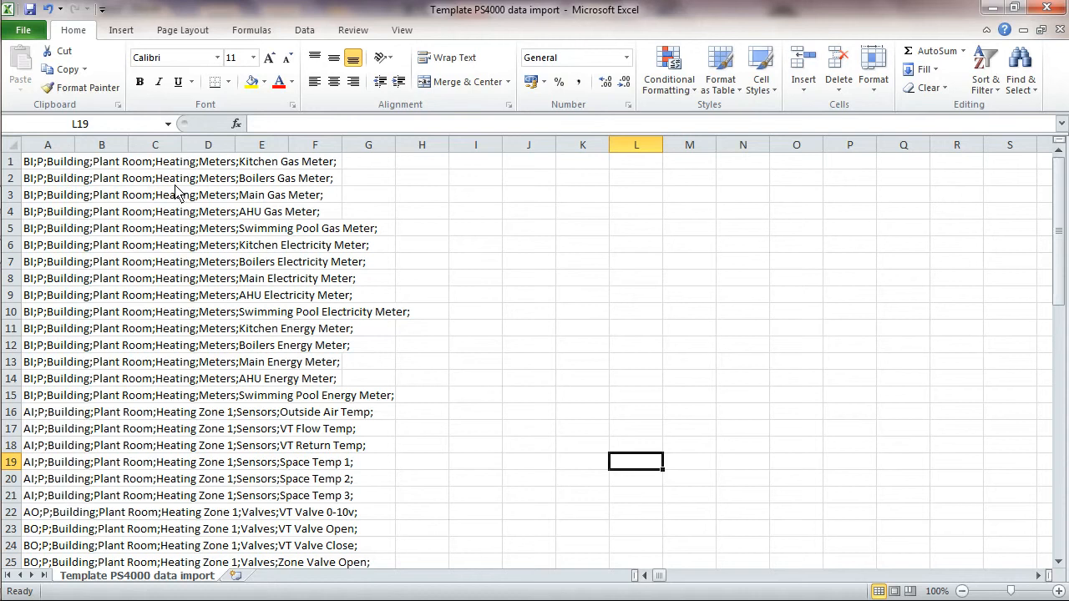
{"action": "mouse_move", "coordinate": [247, 196]}
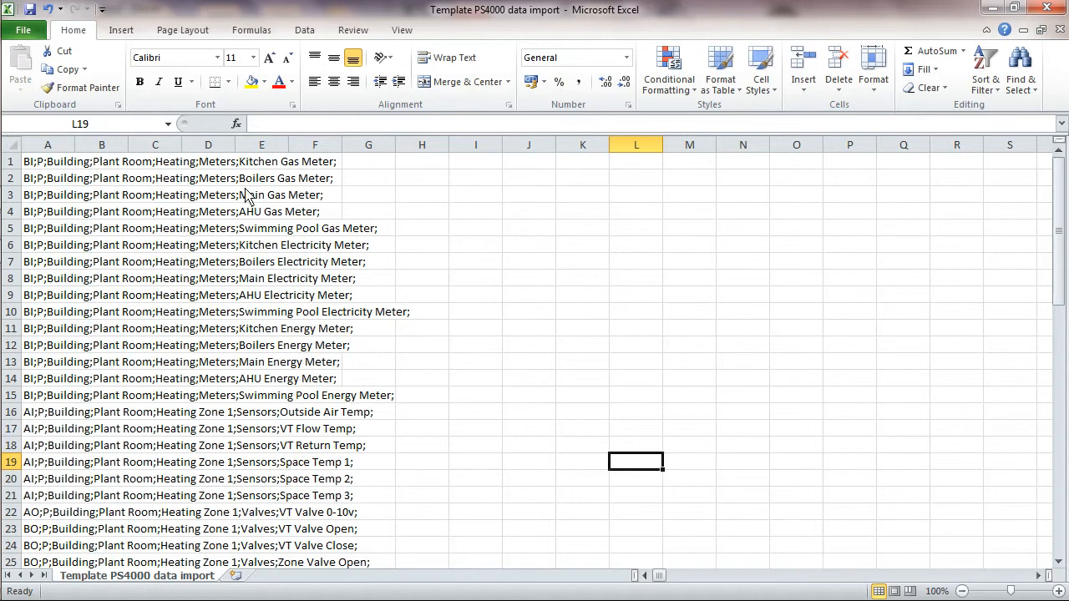
{"action": "mouse_move", "coordinate": [284, 297]}
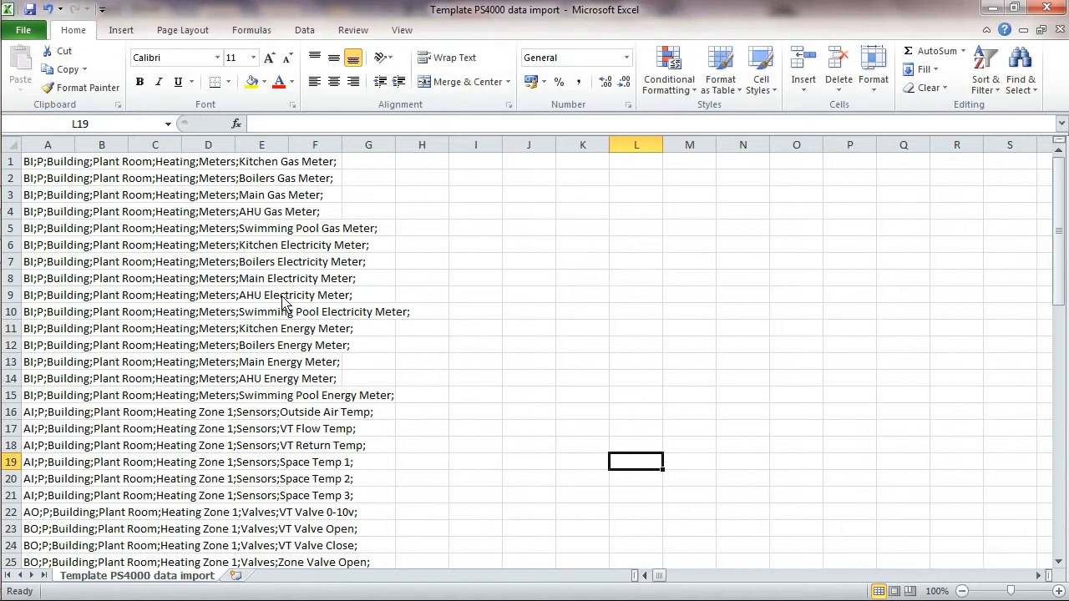
{"action": "mouse_move", "coordinate": [248, 304]}
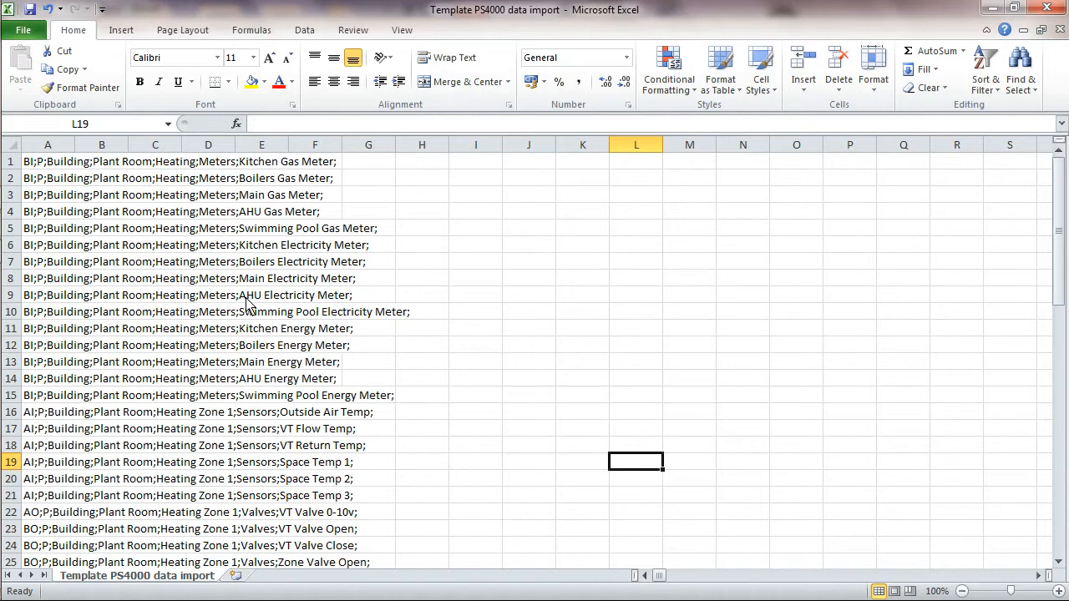
{"action": "mouse_move", "coordinate": [137, 304]}
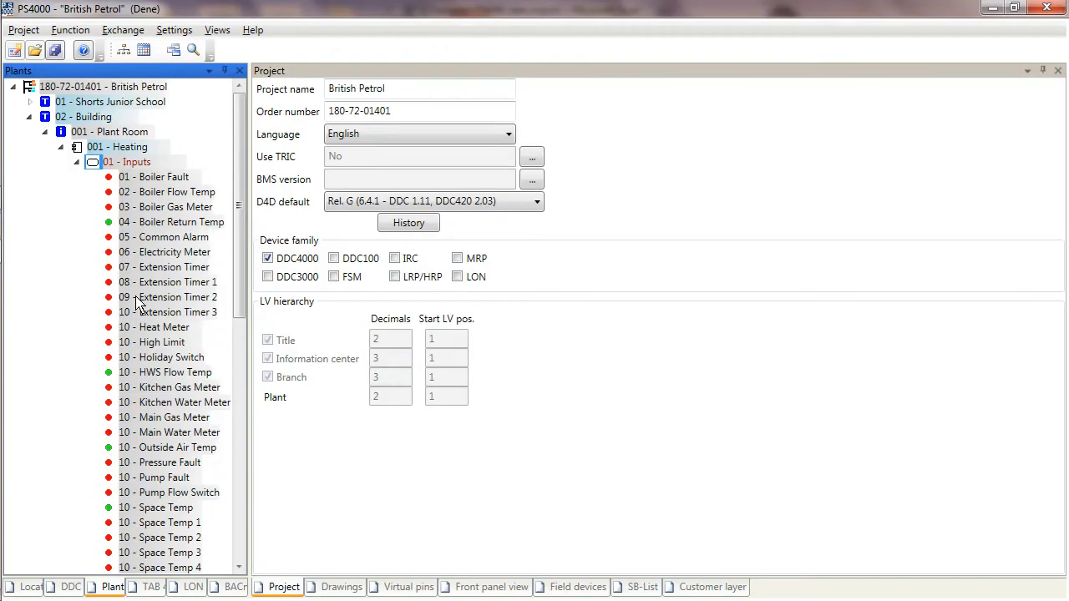
{"action": "mouse_move", "coordinate": [155, 107]}
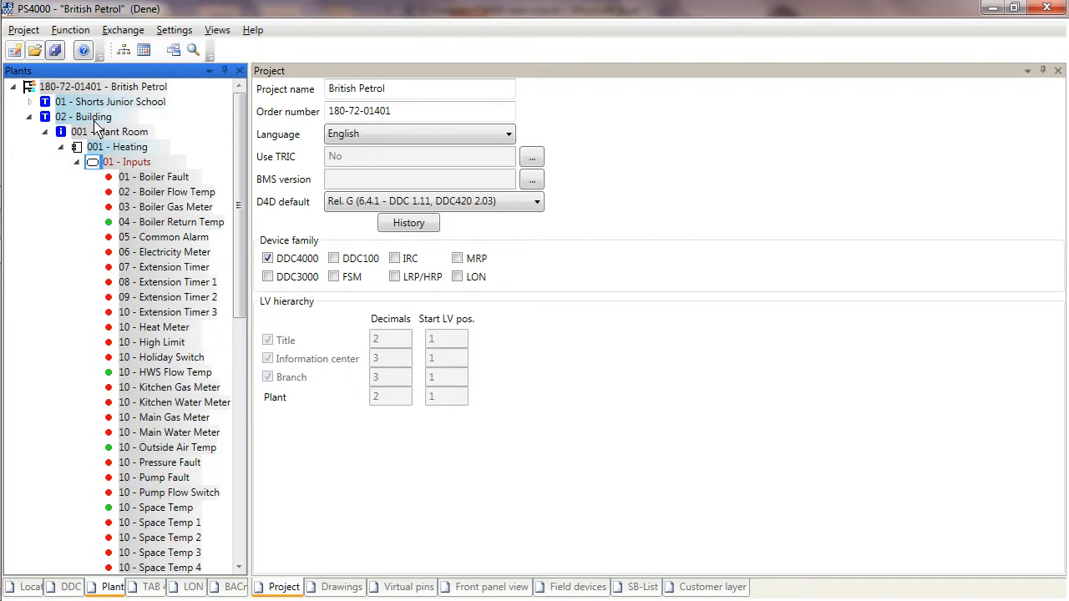
{"action": "mouse_move", "coordinate": [93, 125]}
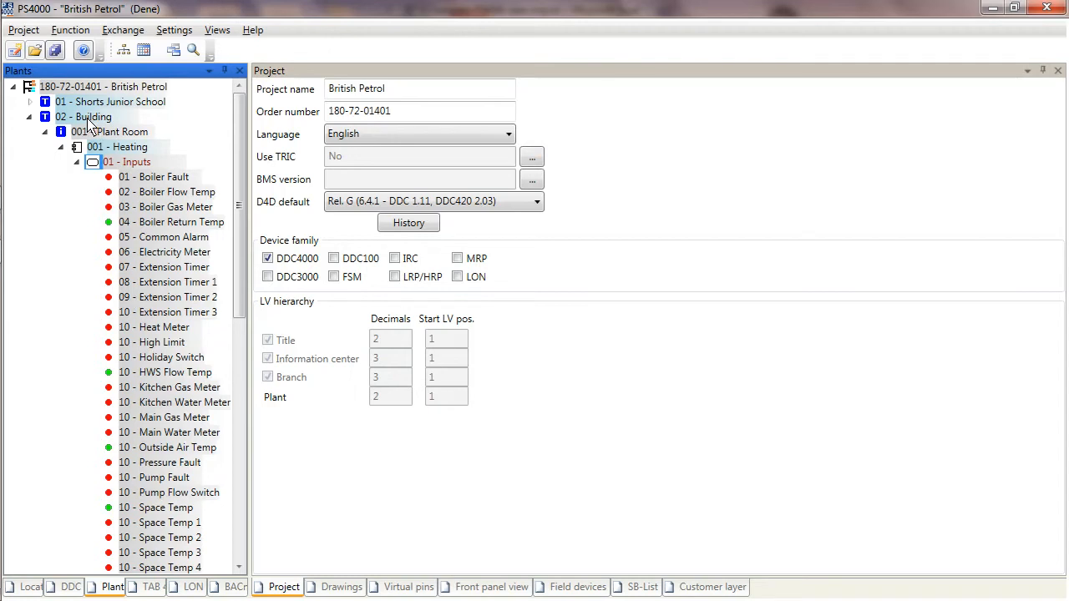
{"action": "mouse_move", "coordinate": [97, 125]}
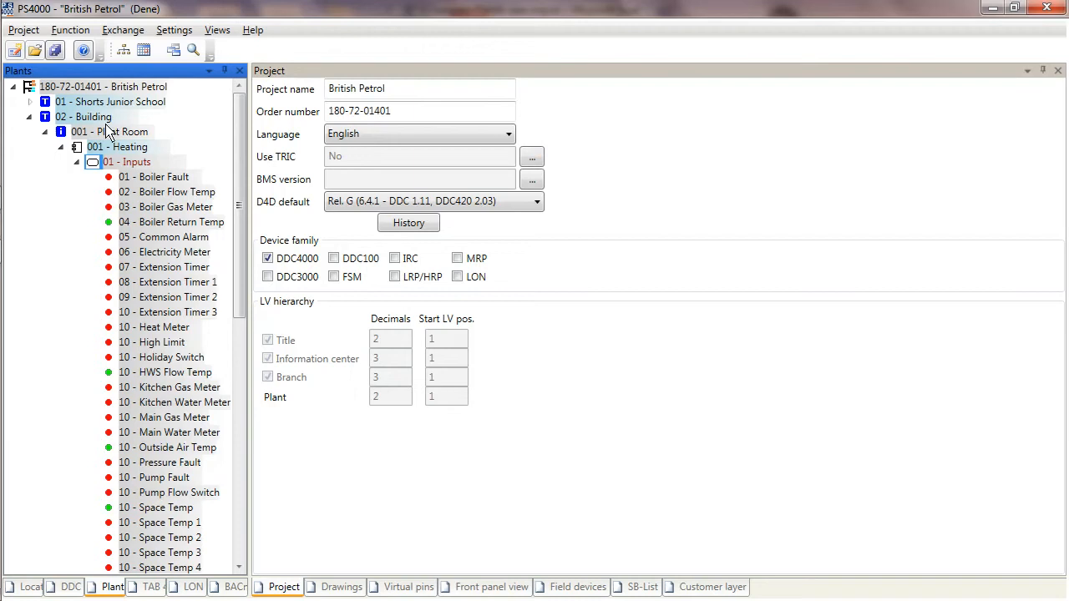
{"action": "mouse_move", "coordinate": [127, 135]}
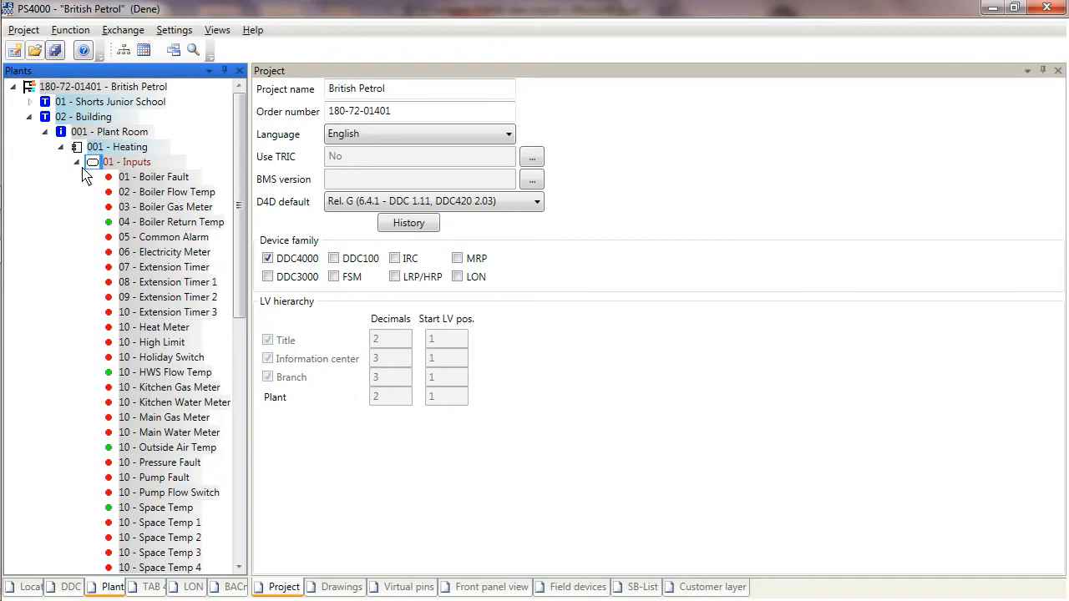
Step: Collapse and re-expand the 01 - Inputs group under the 001 - Heating plant
{"action": "left_click", "coordinate": [76, 160]}
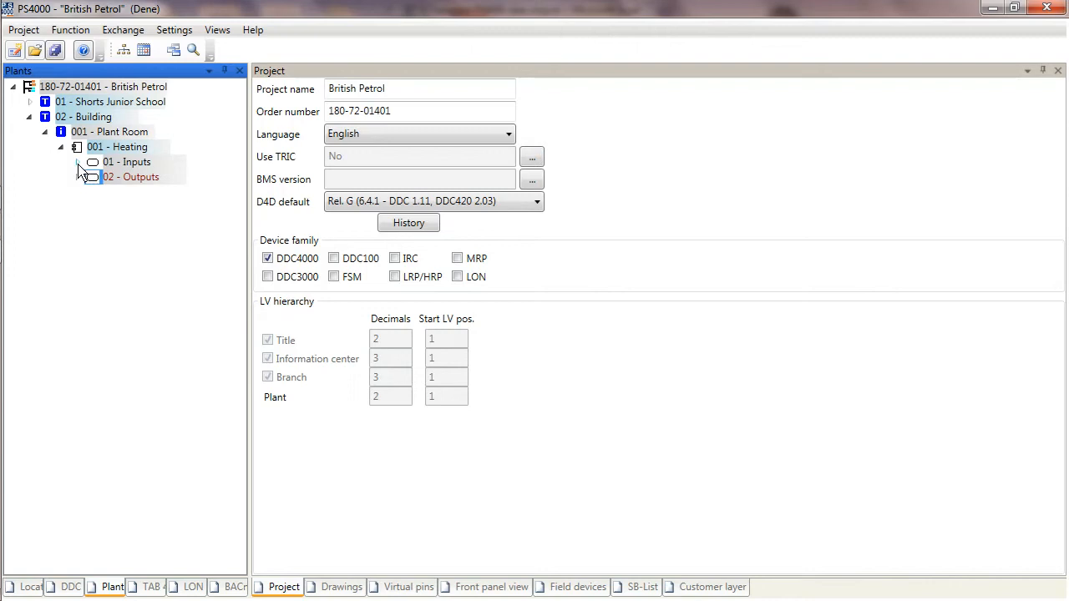
{"action": "left_click", "coordinate": [75, 162]}
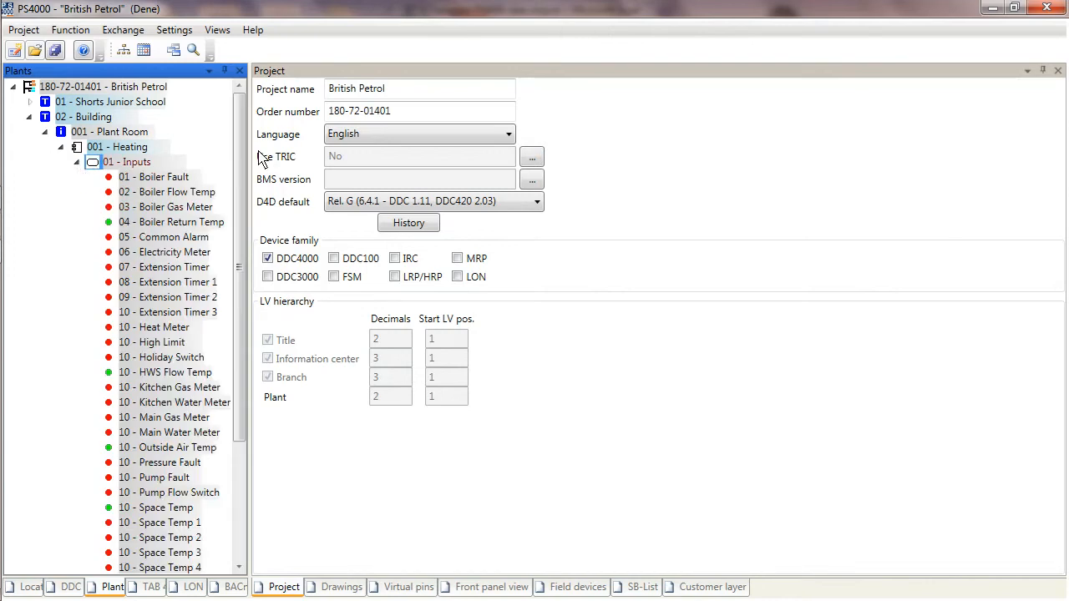
{"action": "scroll", "scroll_direction": "down", "scroll_amount": 3}
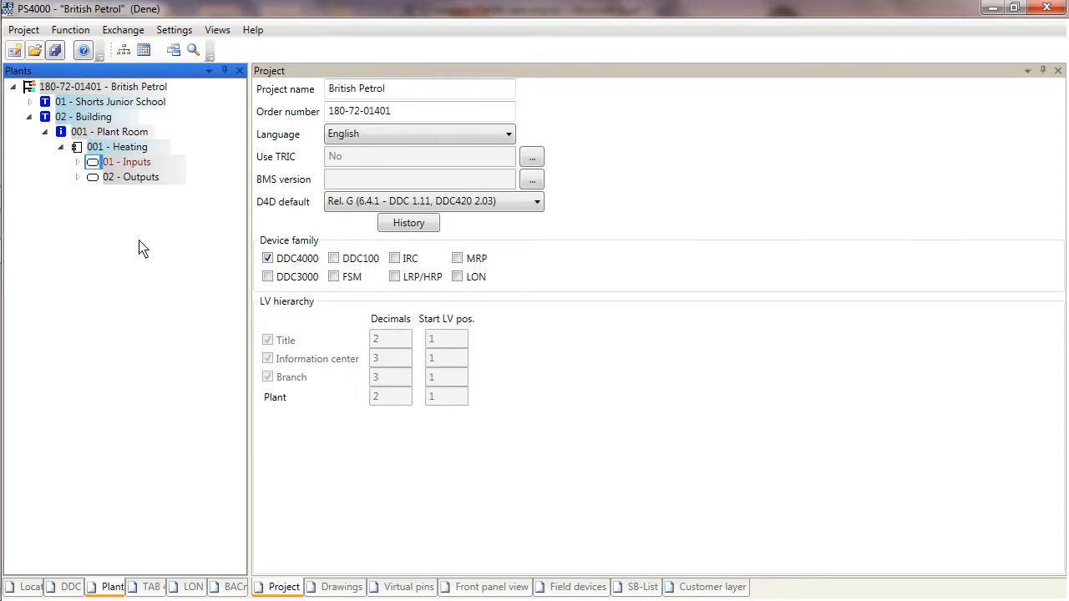
{"action": "mouse_move", "coordinate": [125, 132]}
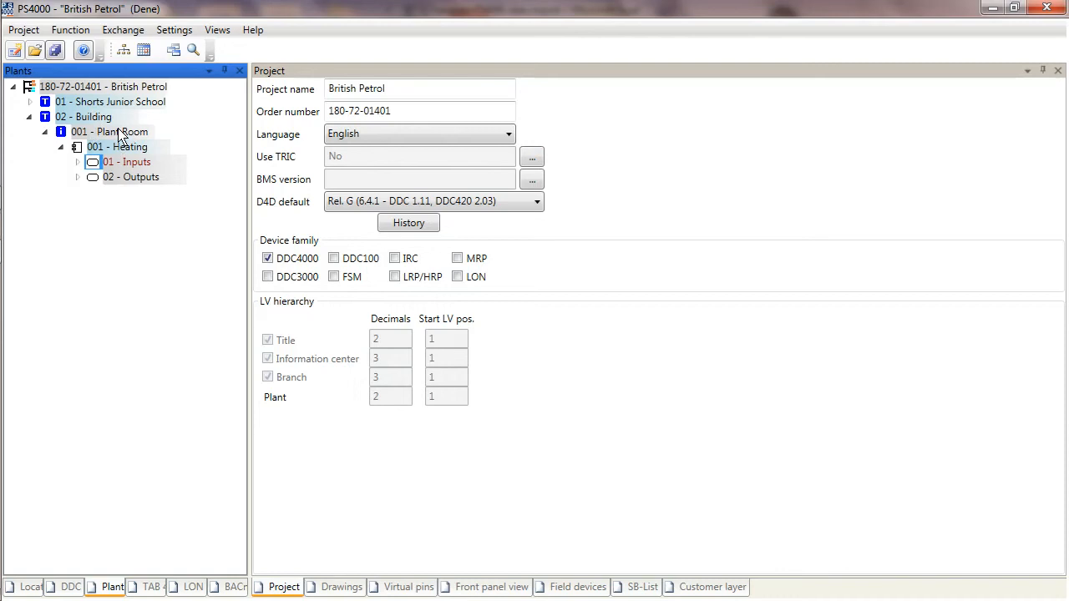
{"action": "mouse_move", "coordinate": [65, 298]}
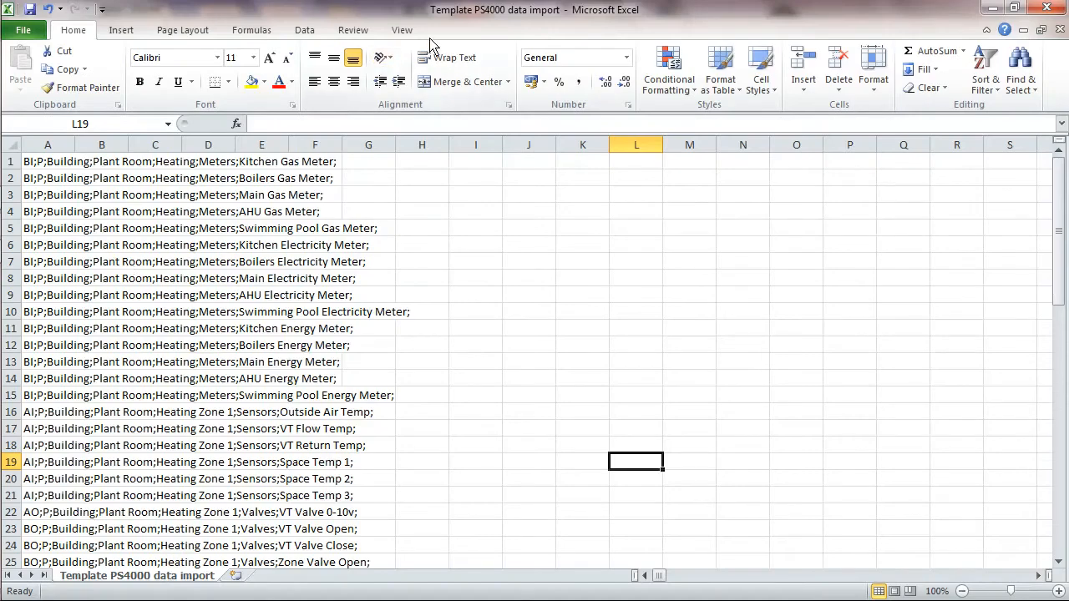
{"action": "mouse_move", "coordinate": [545, 23]}
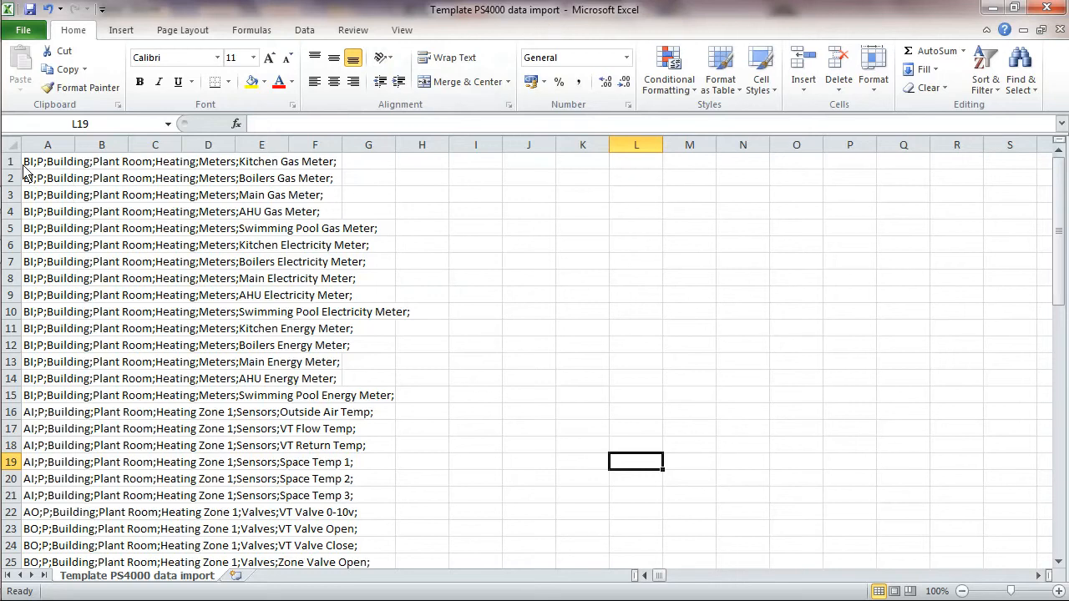
{"action": "left_click", "coordinate": [47, 160]}
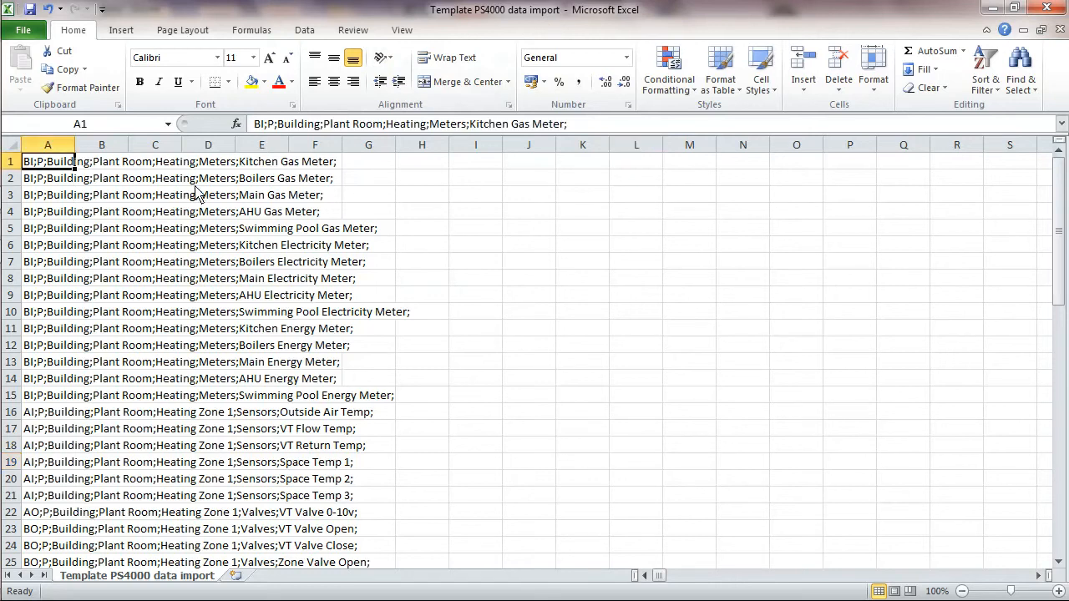
{"action": "mouse_move", "coordinate": [43, 177]}
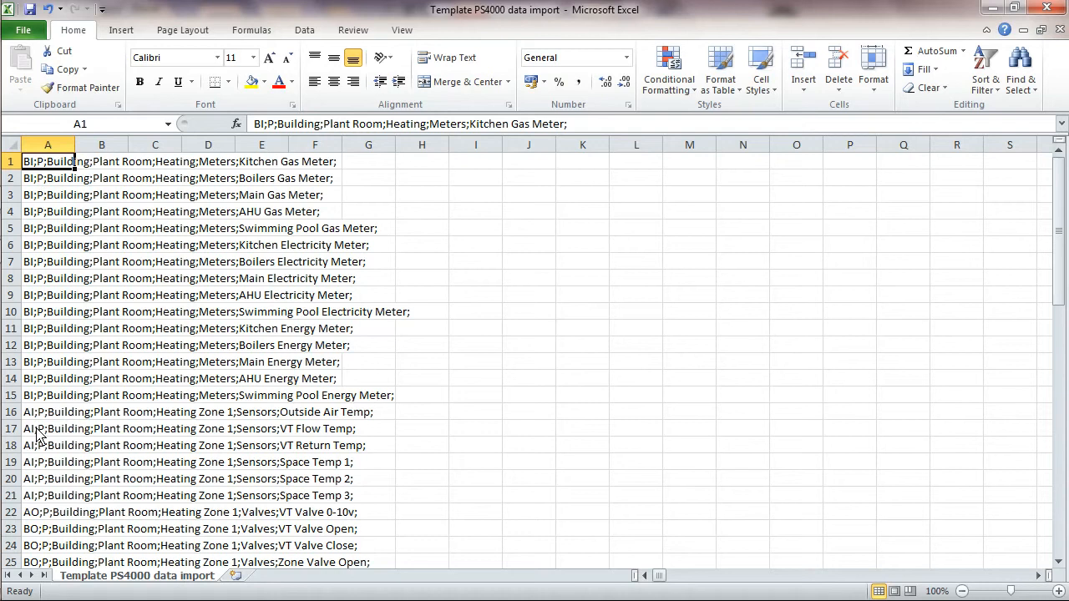
{"action": "mouse_move", "coordinate": [43, 533]}
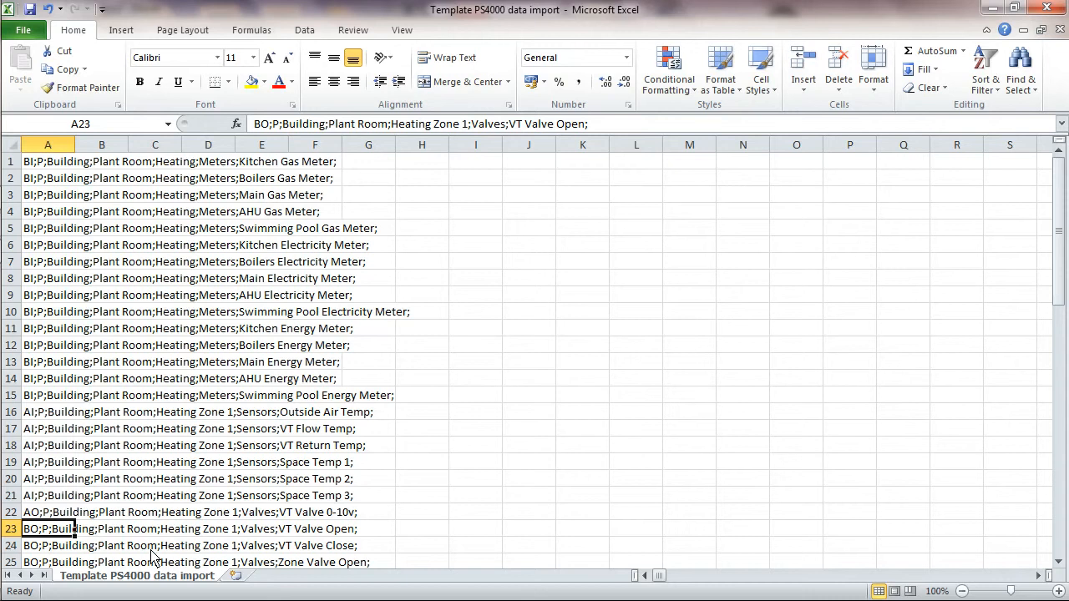
{"action": "mouse_move", "coordinate": [80, 160]}
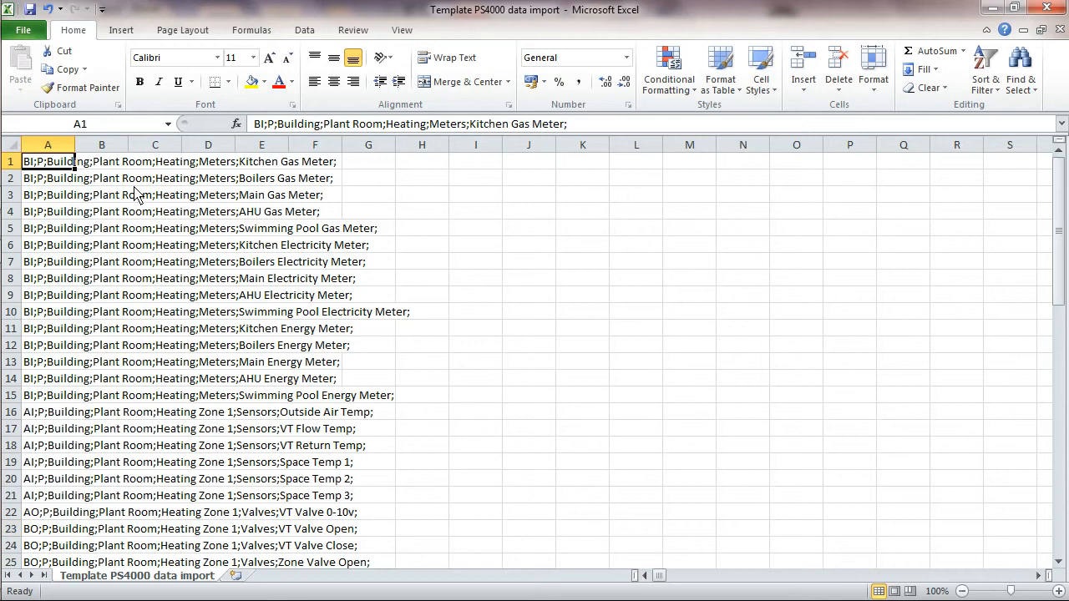
{"action": "mouse_move", "coordinate": [388, 207]}
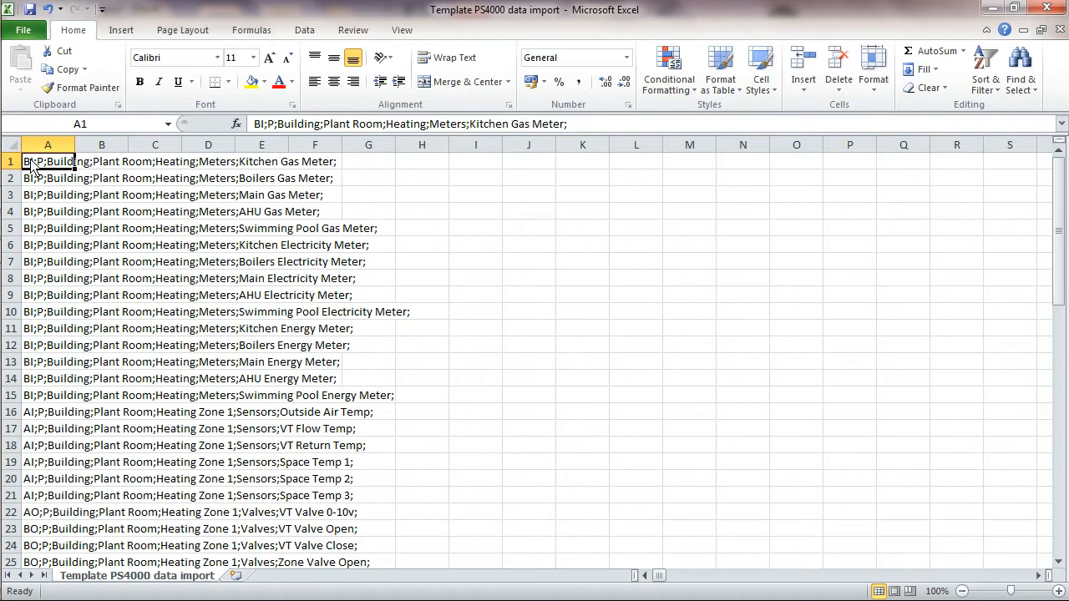
{"action": "mouse_move", "coordinate": [44, 192]}
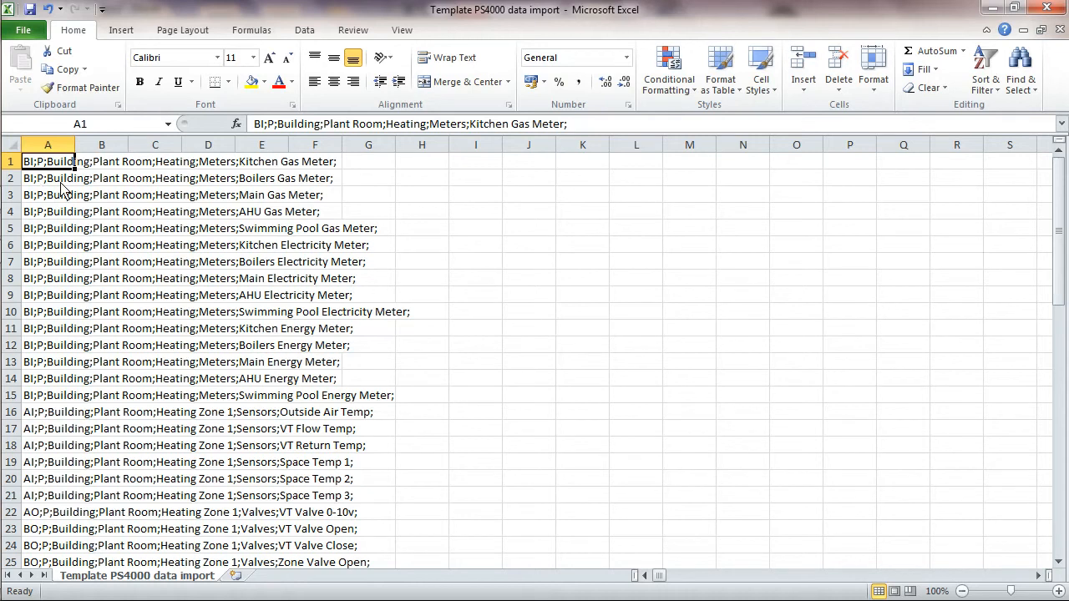
{"action": "left_click", "coordinate": [47, 193]}
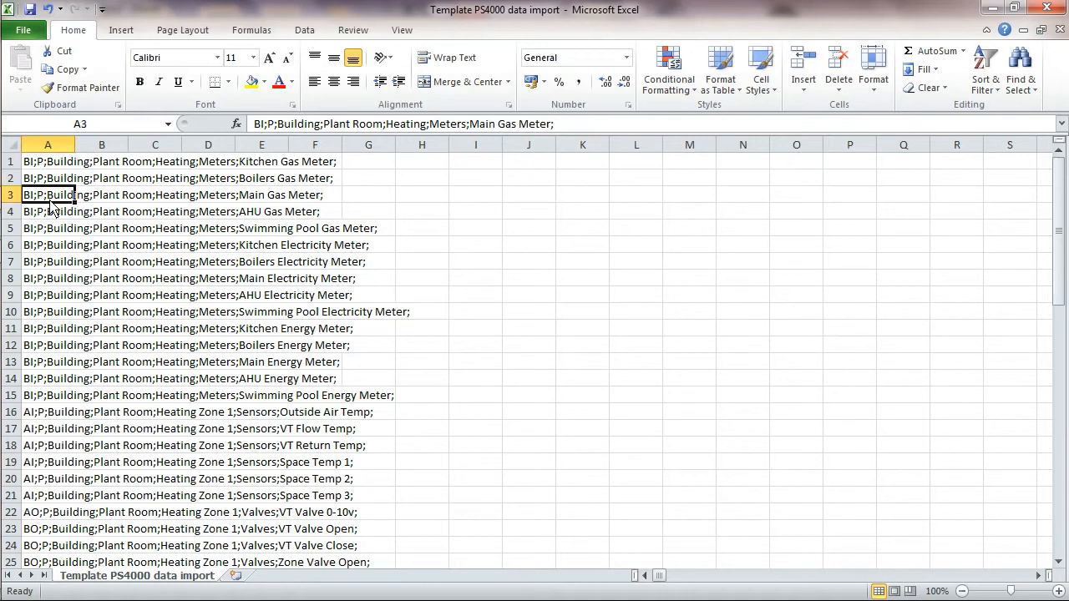
{"action": "mouse_move", "coordinate": [124, 160]}
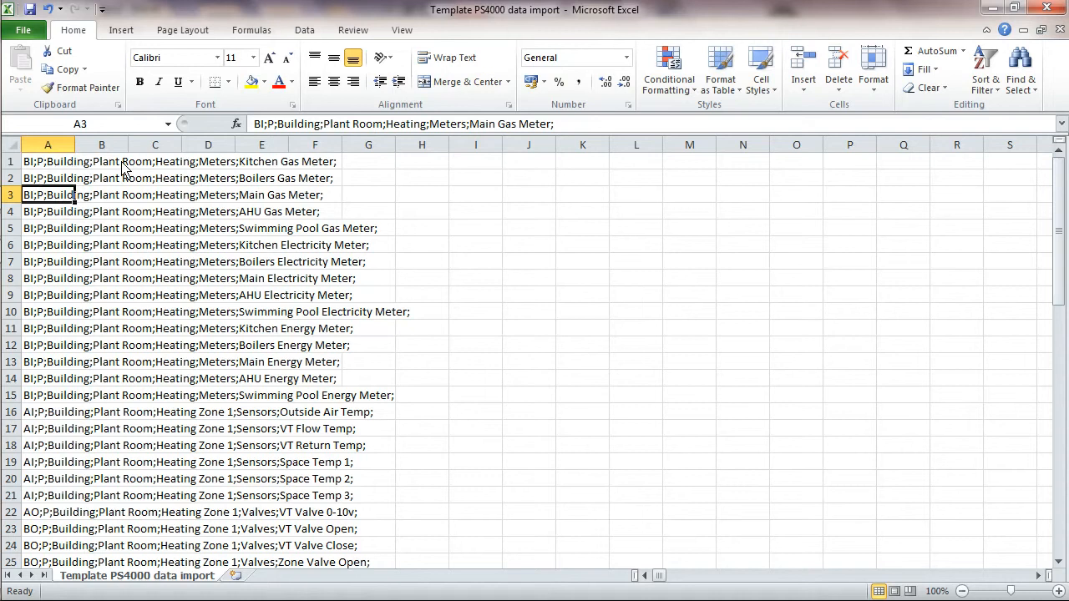
{"action": "mouse_move", "coordinate": [130, 170]}
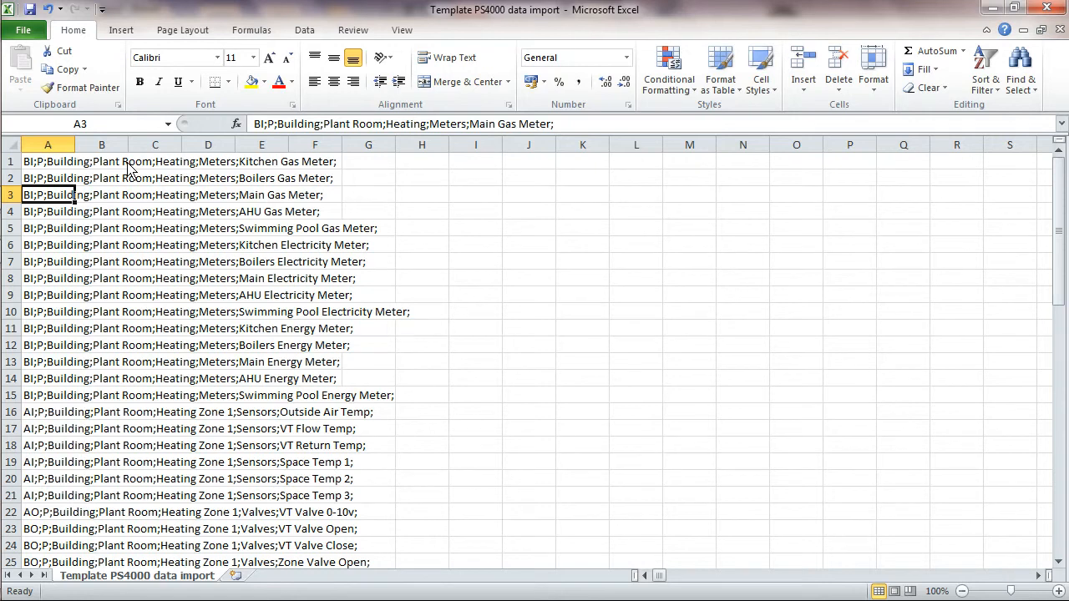
{"action": "mouse_move", "coordinate": [224, 170]}
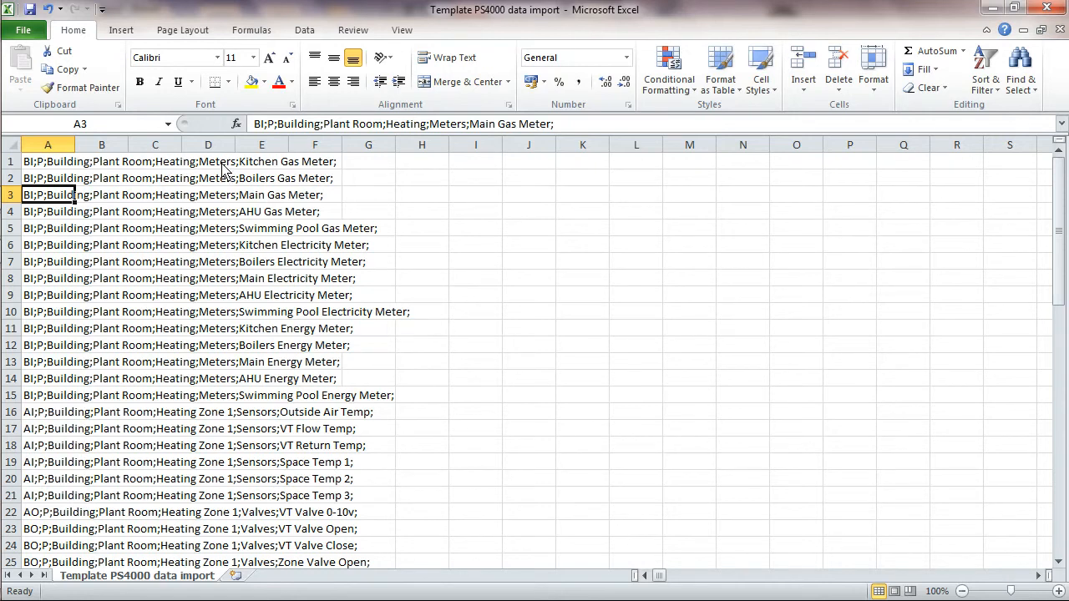
{"action": "left_click", "coordinate": [207, 211]}
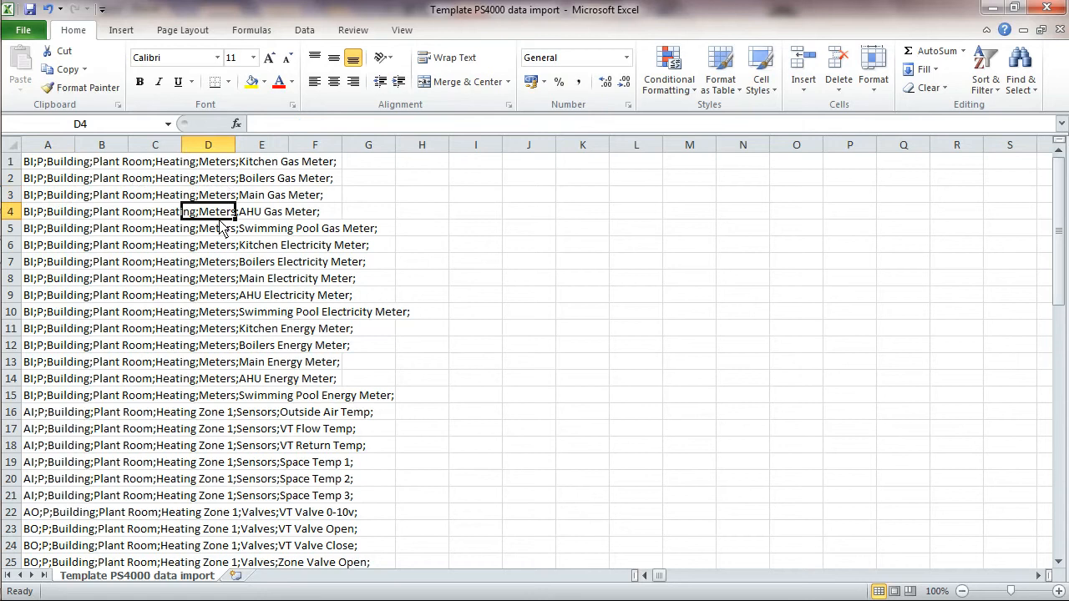
{"action": "mouse_move", "coordinate": [164, 428]}
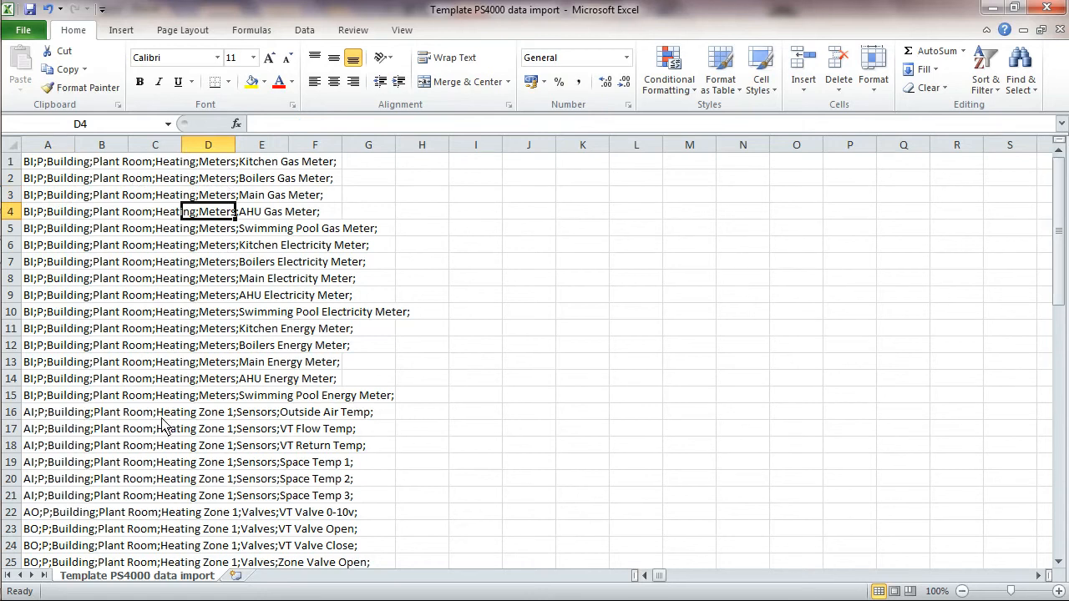
{"action": "left_click", "coordinate": [154, 411]}
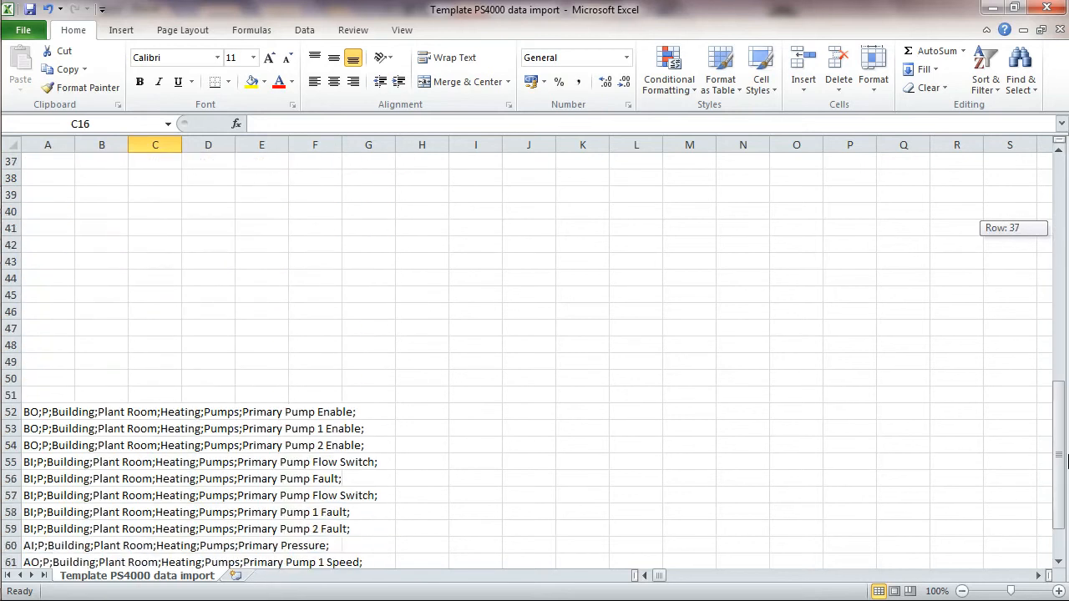
{"action": "scroll", "scroll_direction": "down", "scroll_amount": 3}
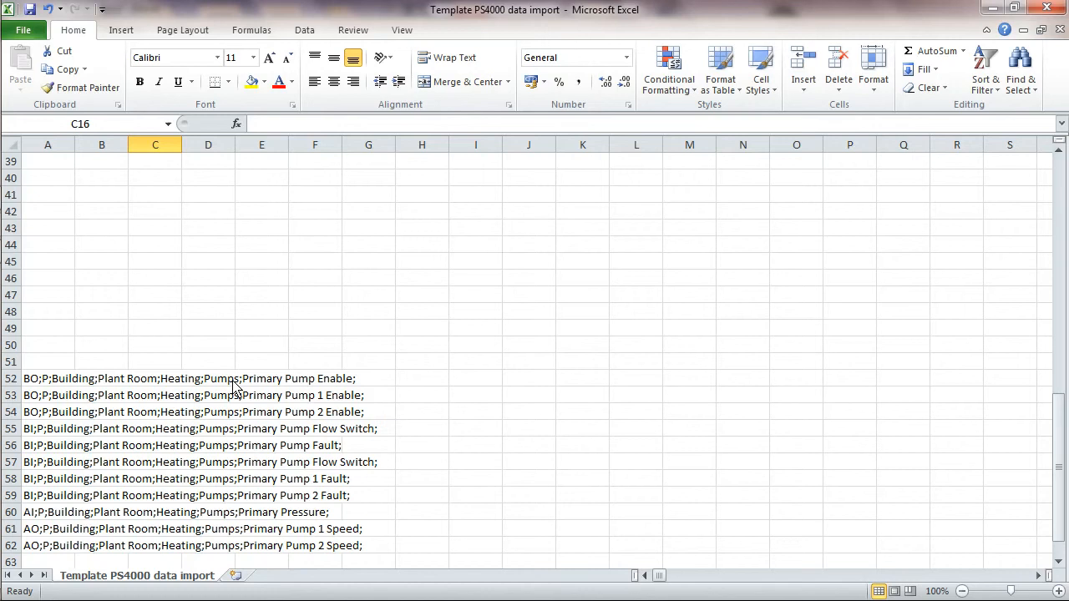
{"action": "mouse_move", "coordinate": [861, 317]}
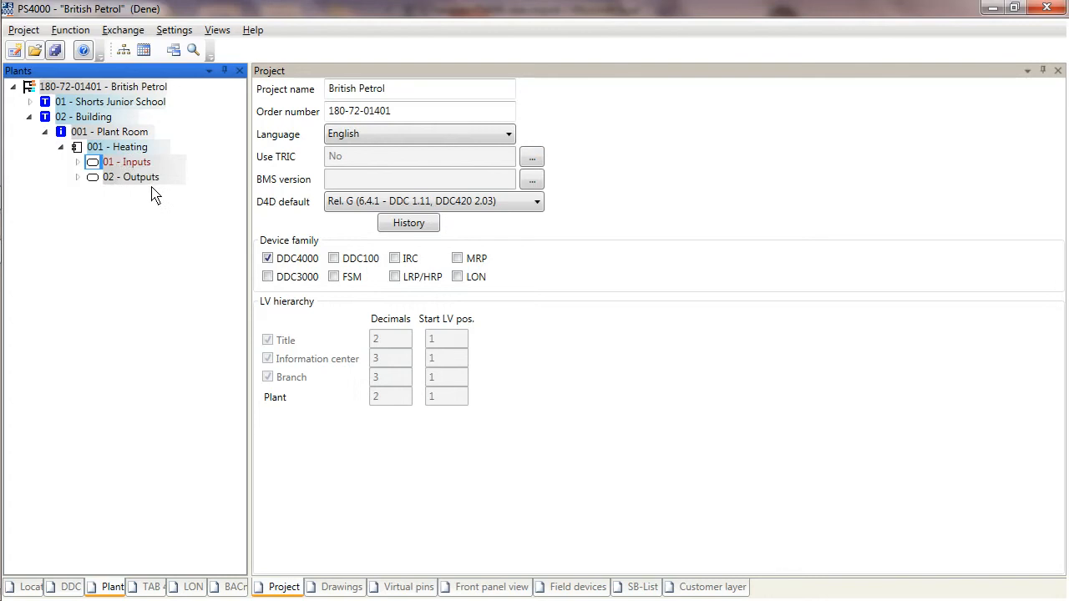
{"action": "mouse_move", "coordinate": [140, 203]}
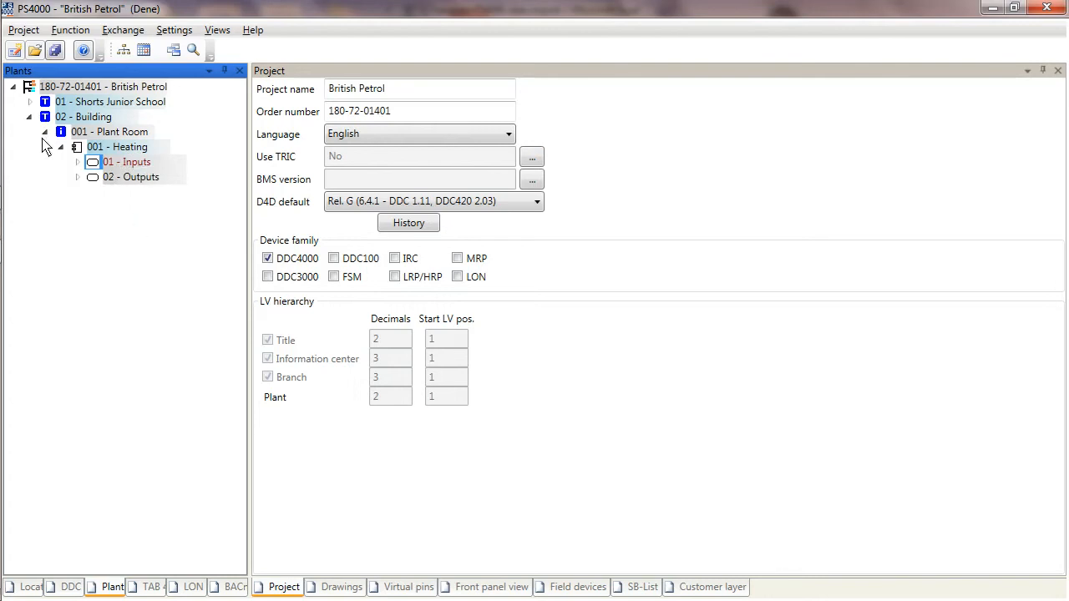
Step: Collapse the 001 - Plant Room branch so Heating is hidden
{"action": "left_click", "coordinate": [47, 132]}
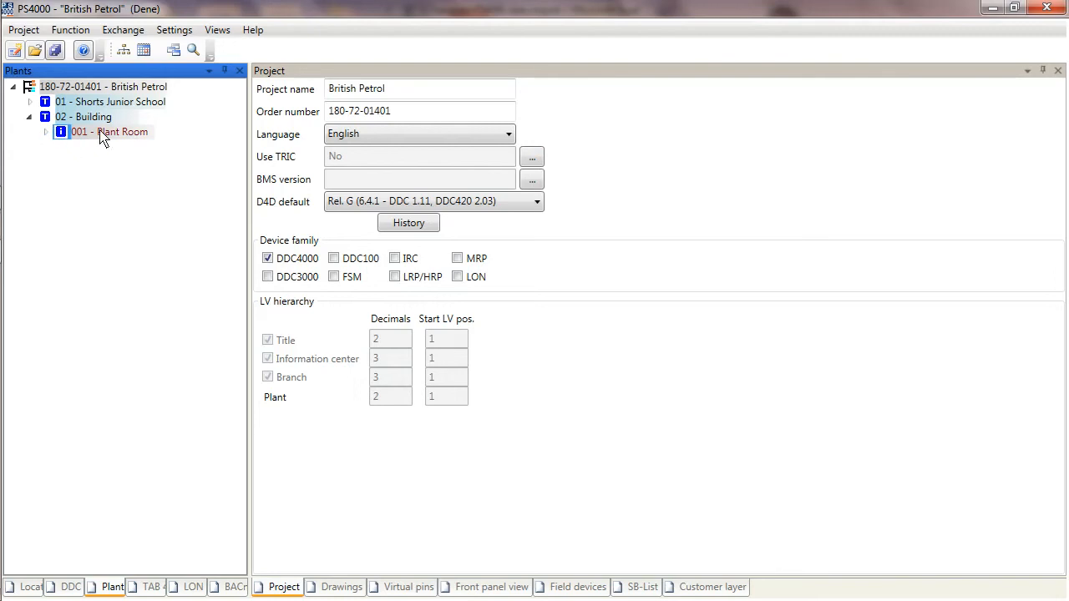
{"action": "mouse_move", "coordinate": [304, 367]}
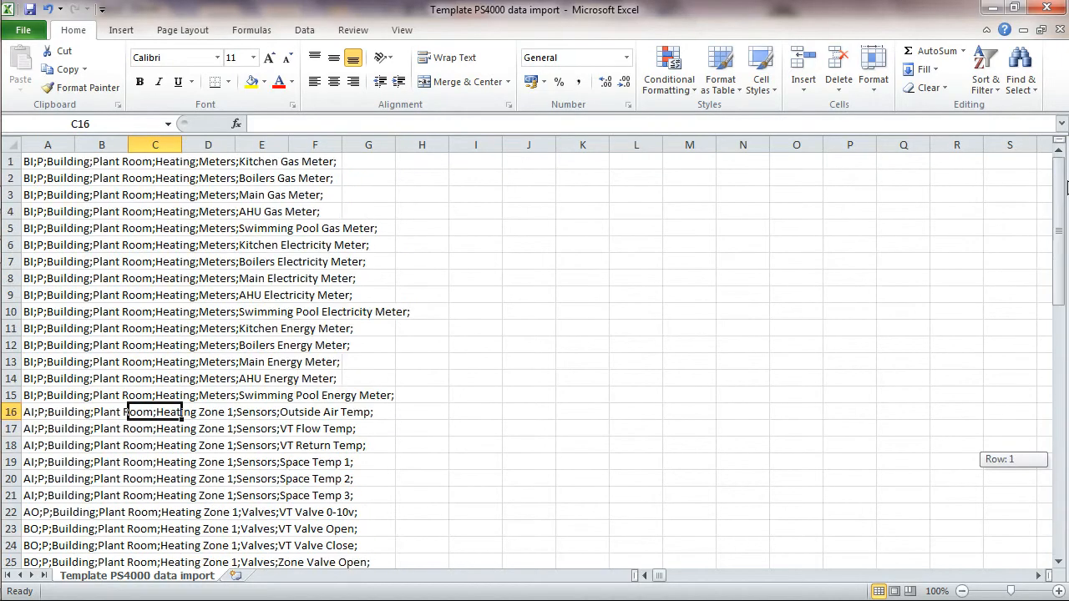
{"action": "mouse_move", "coordinate": [191, 267]}
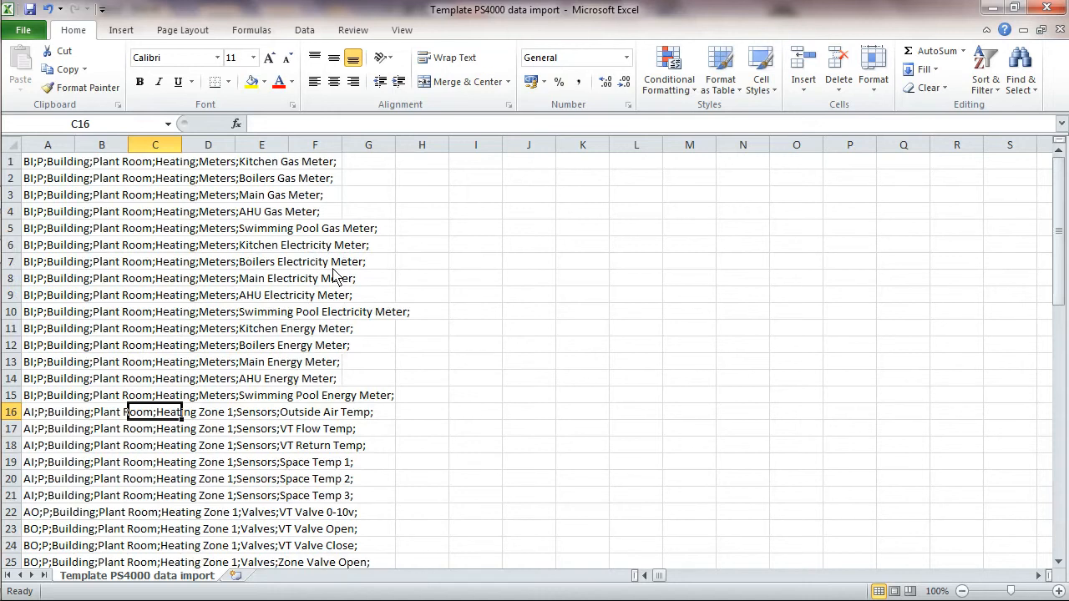
{"action": "mouse_move", "coordinate": [177, 266]}
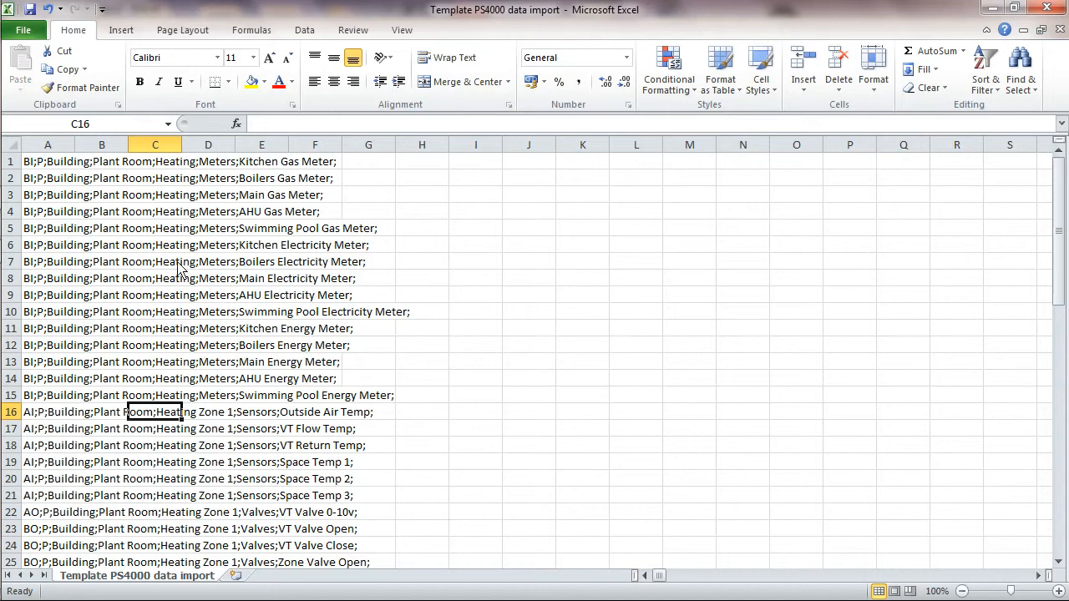
{"action": "mouse_move", "coordinate": [86, 298]}
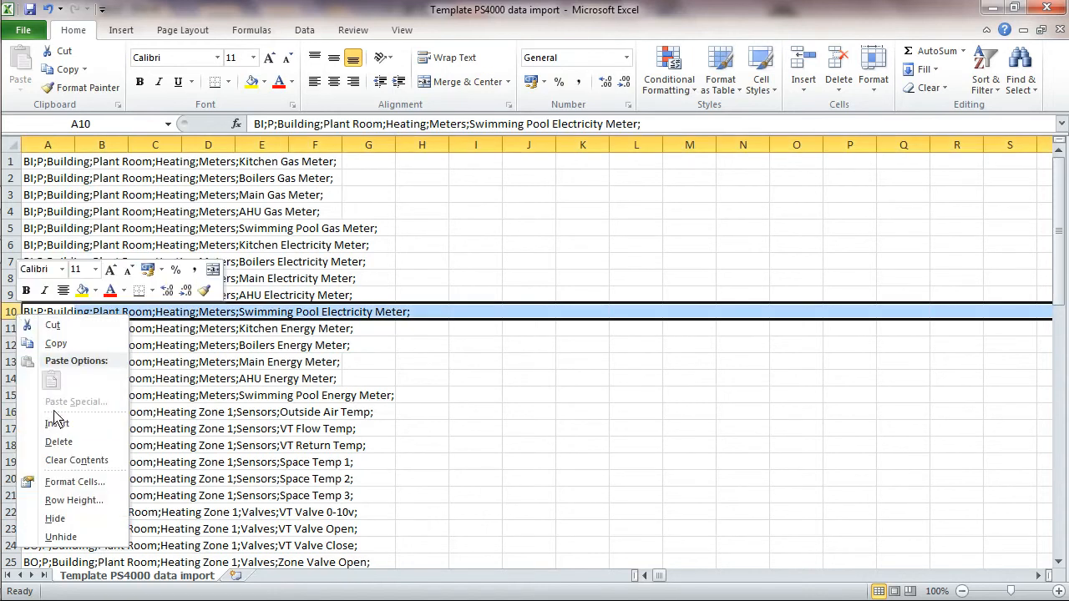
Step: Insert row 10 as a copy of the meter row and rename it Sales Floor Lights Meter
{"action": "left_click", "coordinate": [56, 419]}
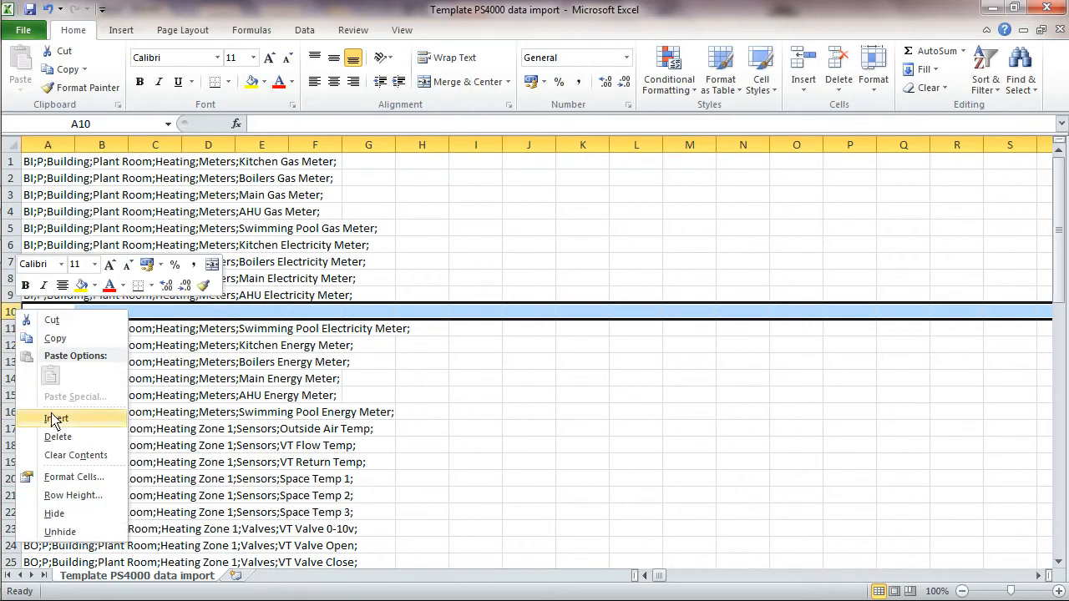
{"action": "left_click", "coordinate": [56, 414]}
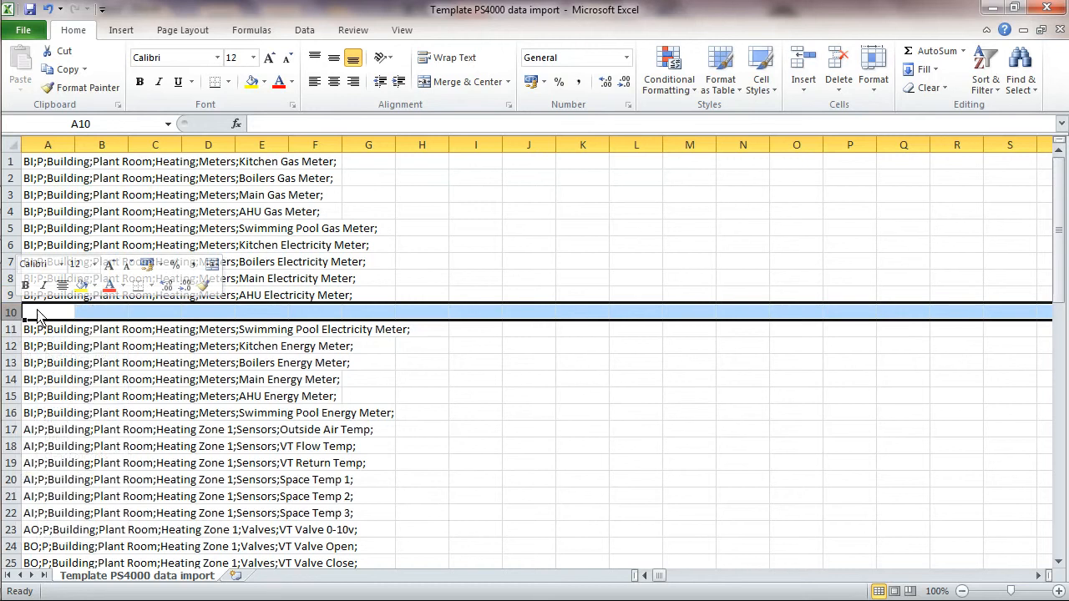
{"action": "left_click", "coordinate": [46, 294]}
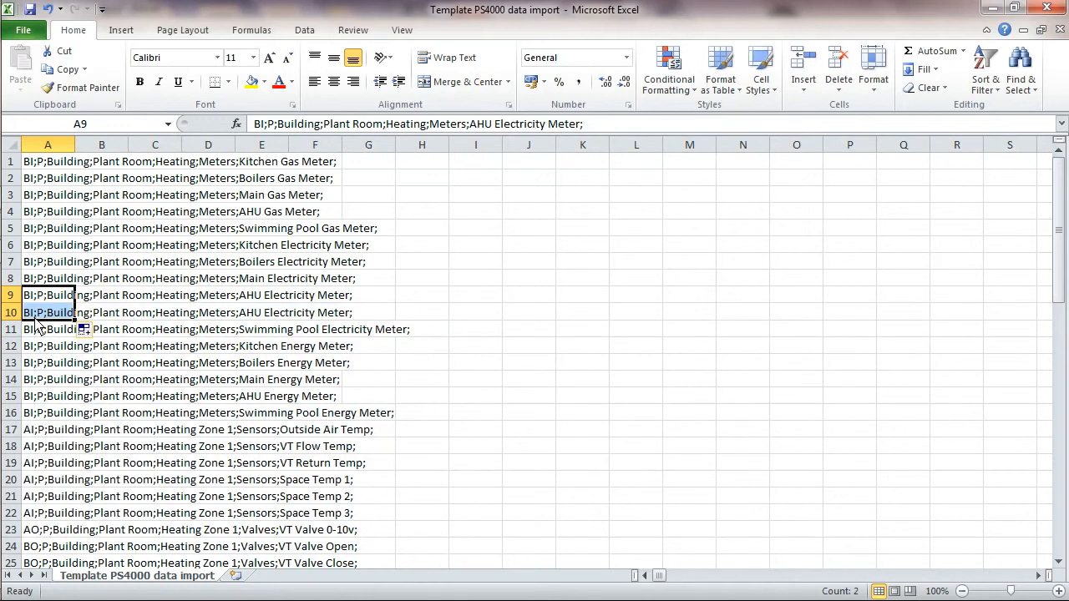
{"action": "left_click", "coordinate": [47, 313]}
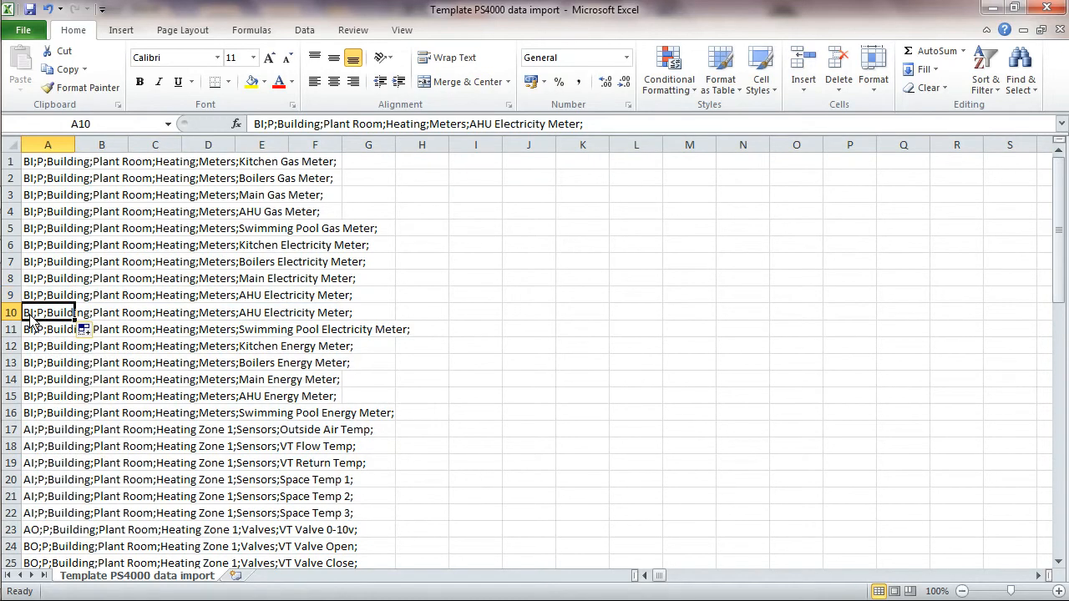
{"action": "mouse_move", "coordinate": [538, 130]}
{"action": "type", "text": "Sales Floo"}
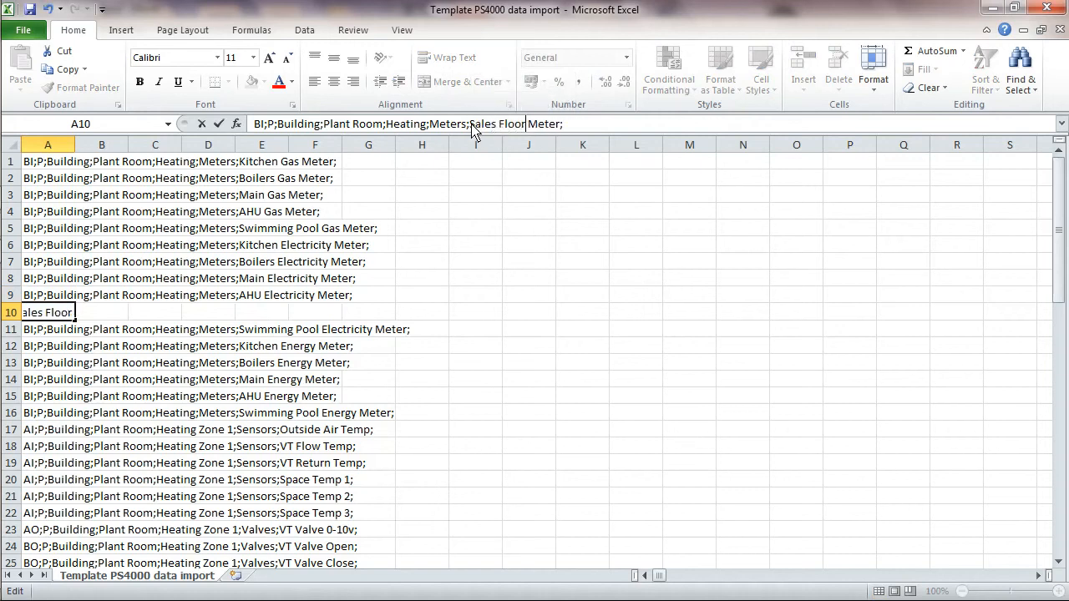
{"action": "type", "text": "Lighting"}
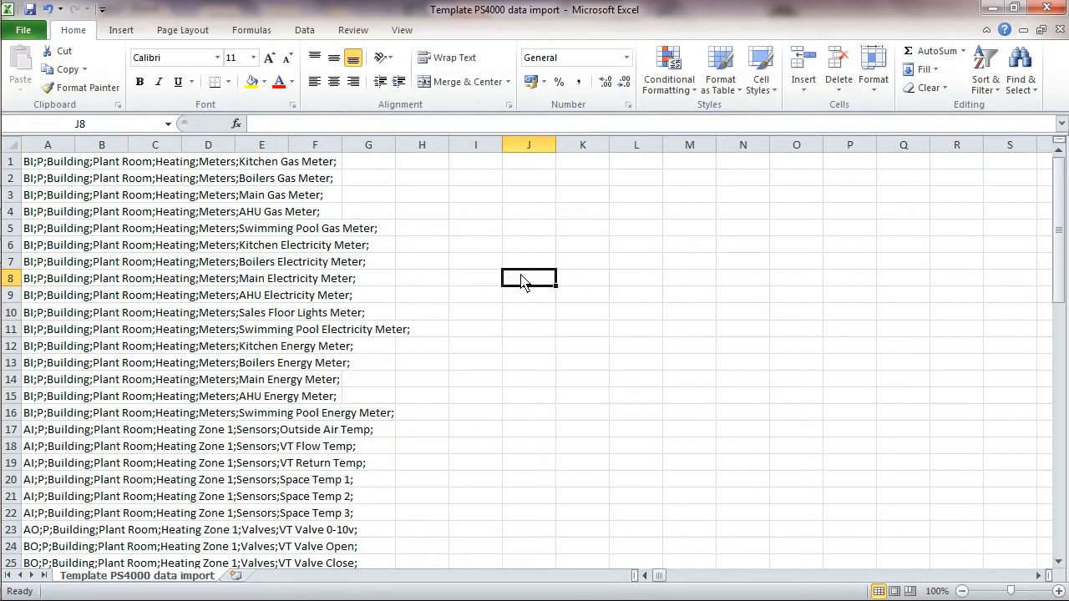
{"action": "mouse_move", "coordinate": [237, 307]}
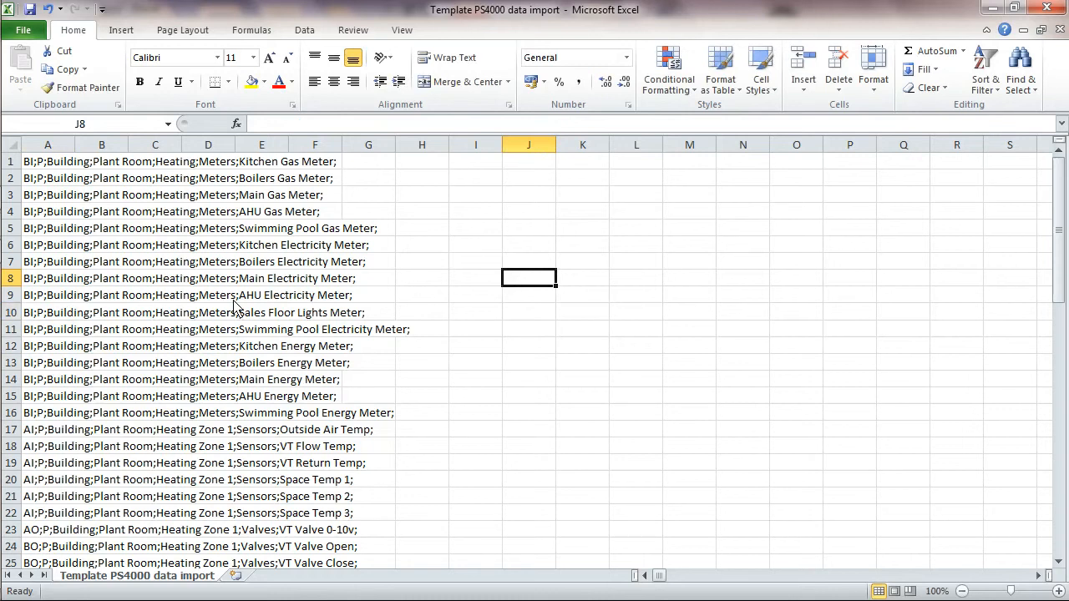
{"action": "mouse_move", "coordinate": [343, 310]}
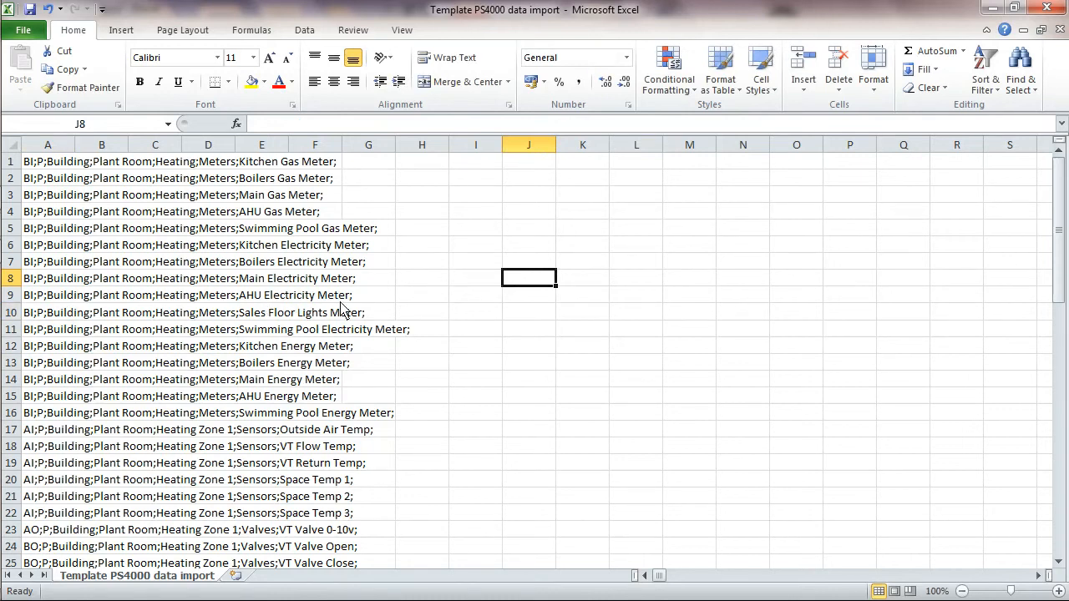
{"action": "mouse_move", "coordinate": [243, 324]}
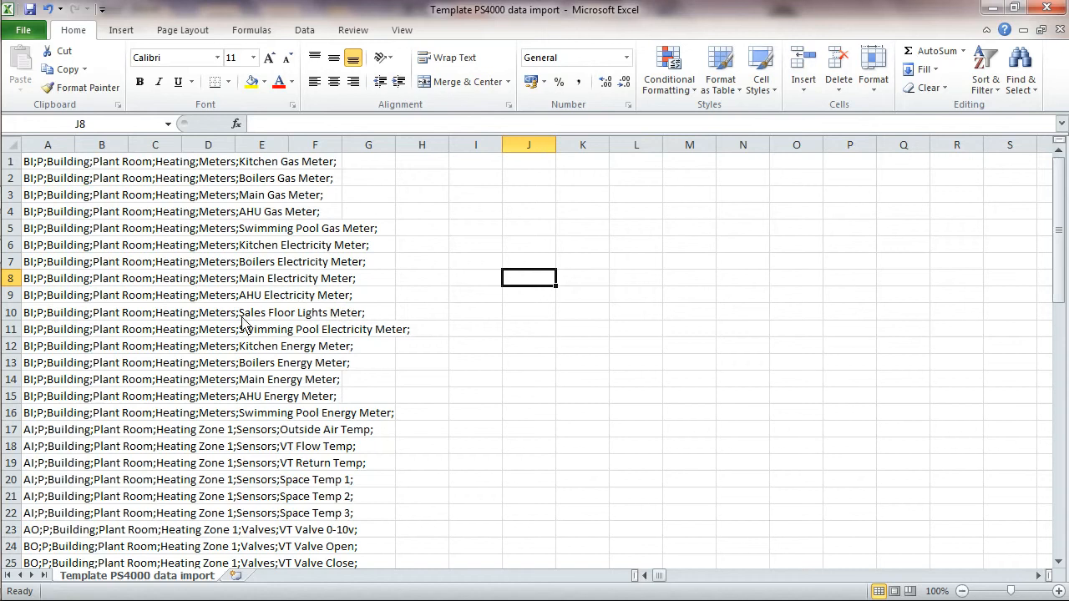
{"action": "mouse_move", "coordinate": [304, 326]}
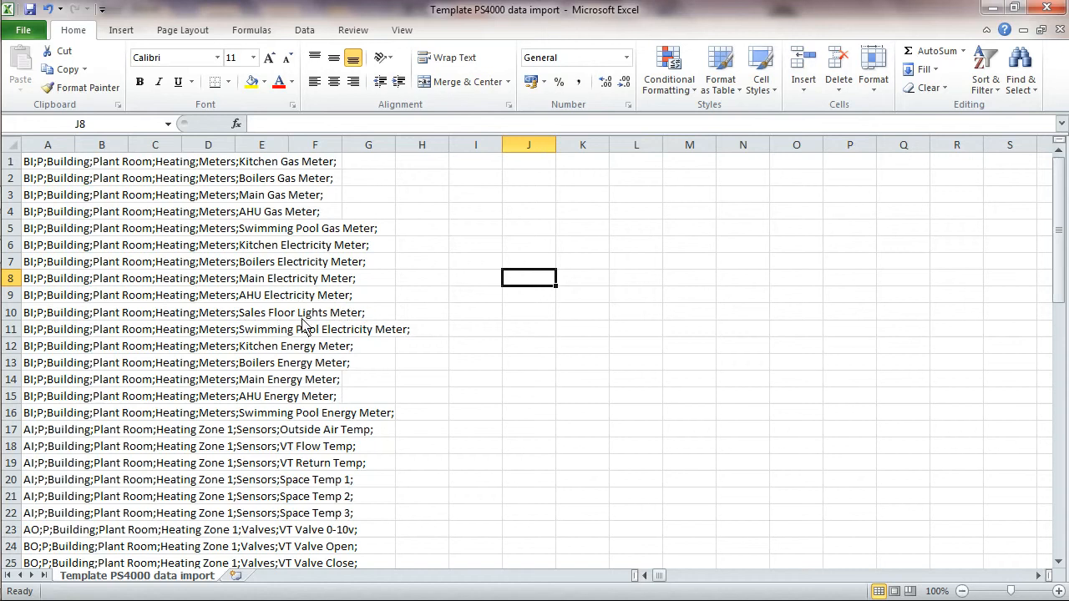
{"action": "mouse_move", "coordinate": [307, 317]}
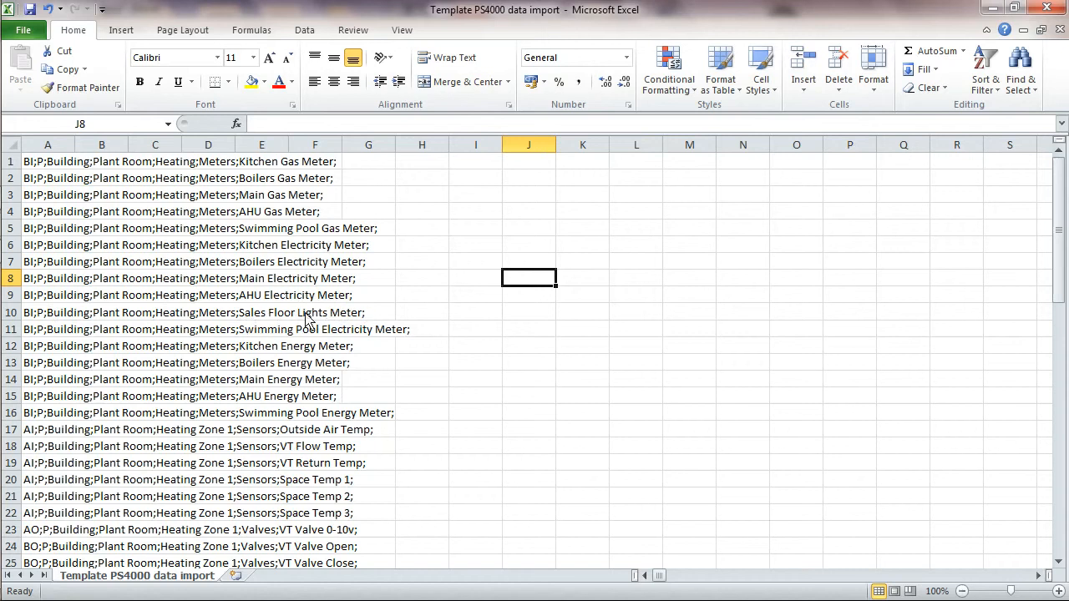
{"action": "mouse_move", "coordinate": [361, 329]}
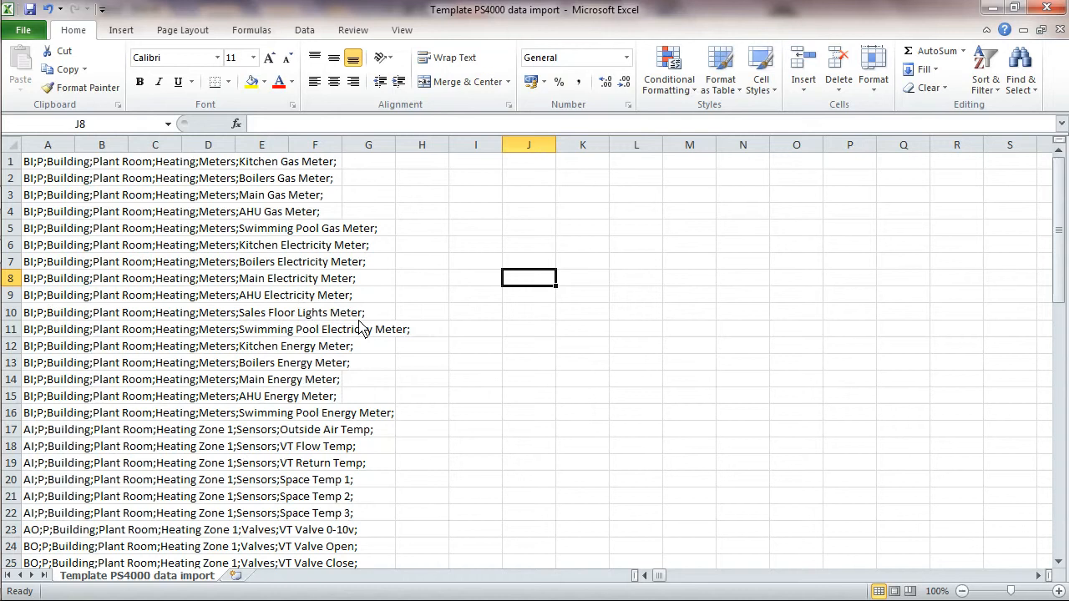
{"action": "mouse_move", "coordinate": [1052, 287]}
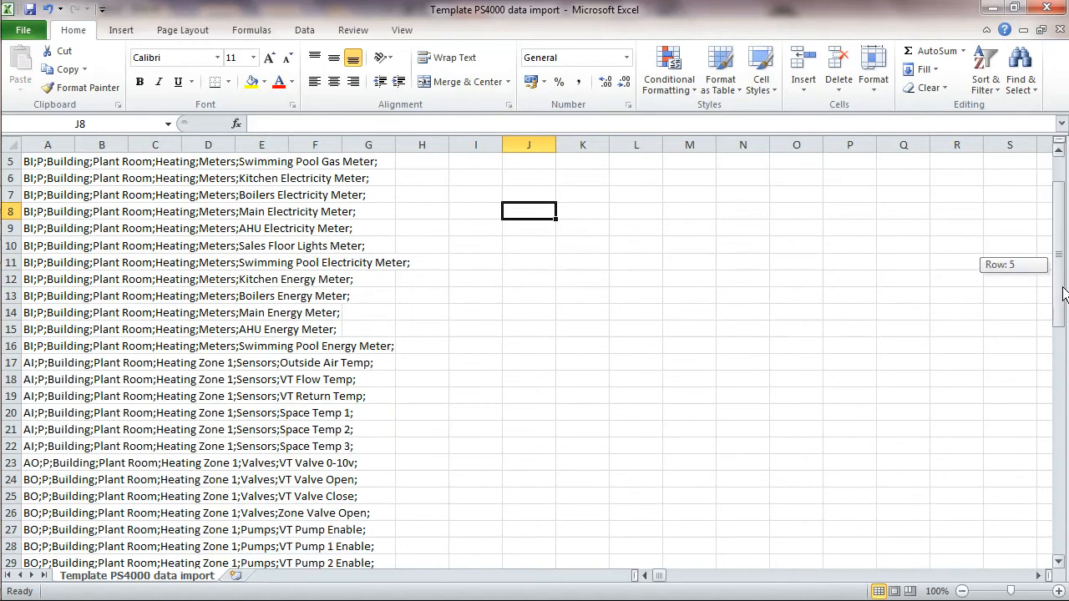
Step: Select and copy the Heating Zone 1 rows A17:A34
{"action": "scroll", "scroll_direction": "down", "scroll_amount": 3}
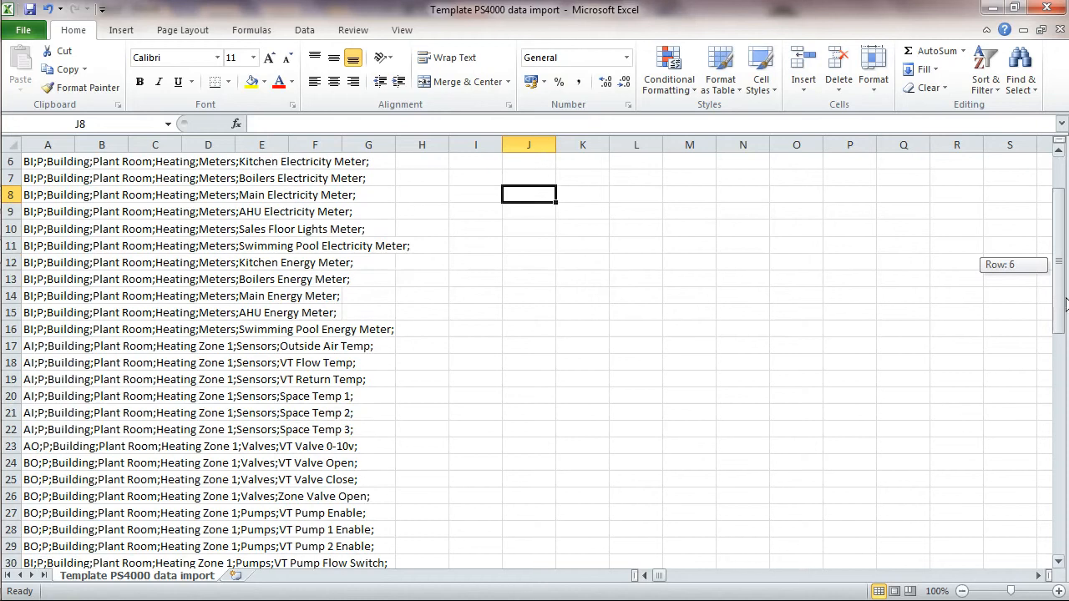
{"action": "scroll", "scroll_direction": "down", "scroll_amount": 3}
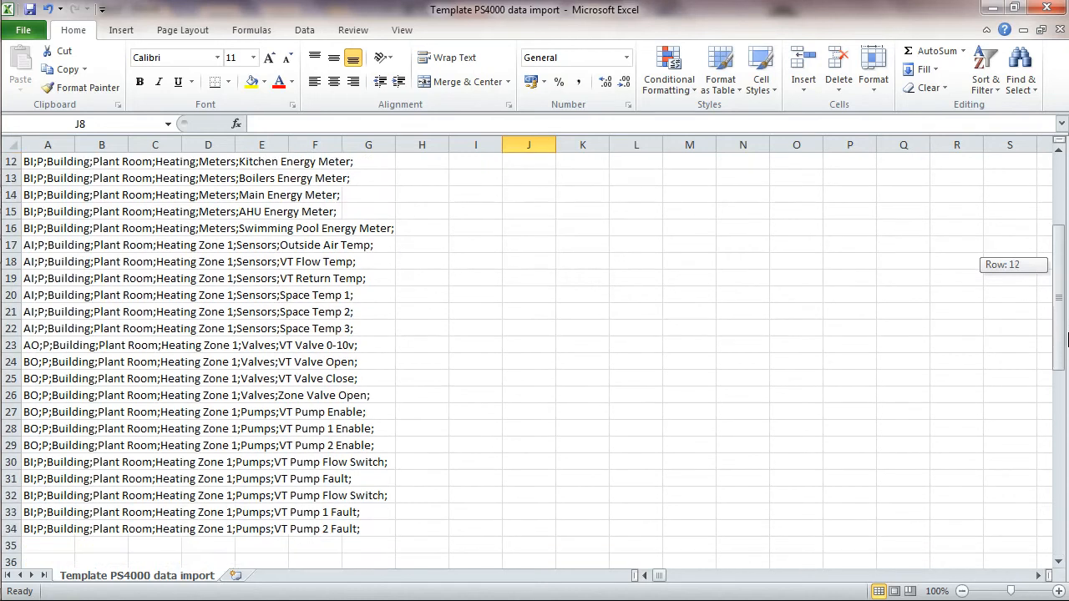
{"action": "scroll", "scroll_direction": "down", "scroll_amount": 3}
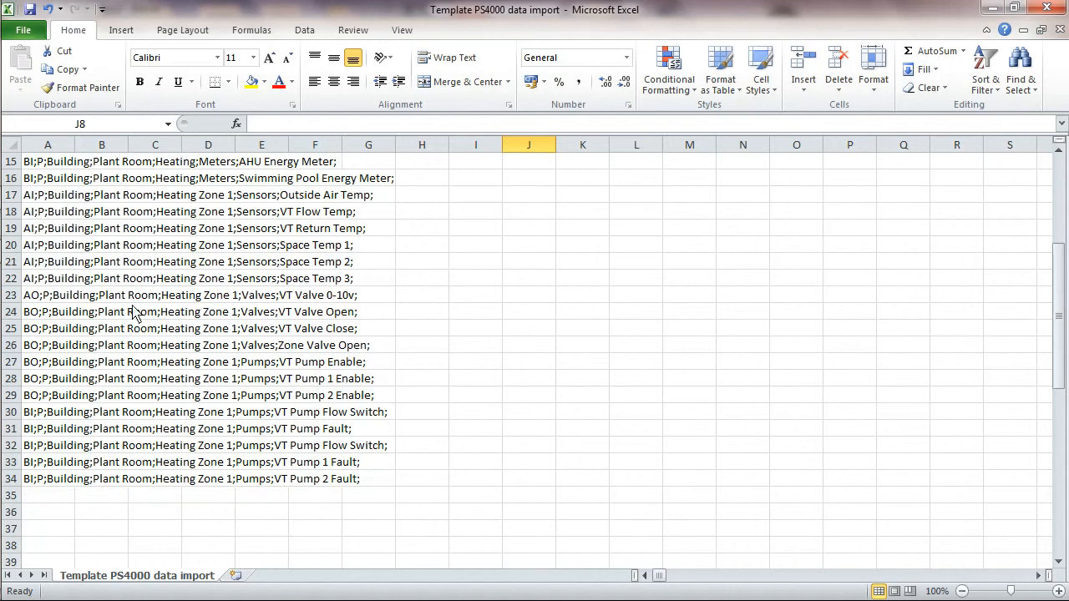
{"action": "mouse_move", "coordinate": [107, 221]}
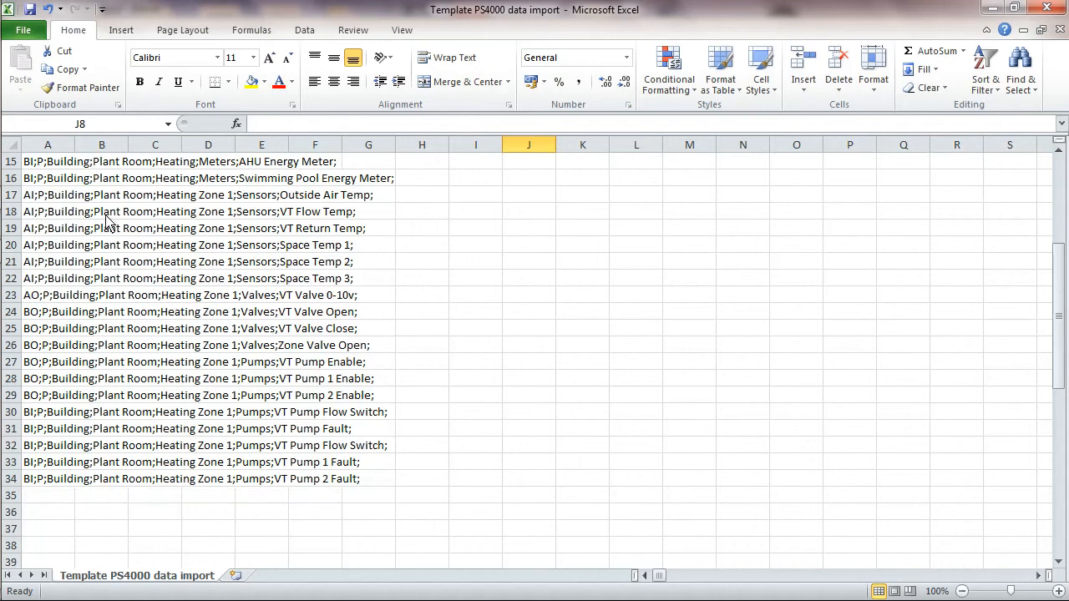
{"action": "left_click_drag", "start_coordinate": [46, 194], "coordinate": [100, 377]}
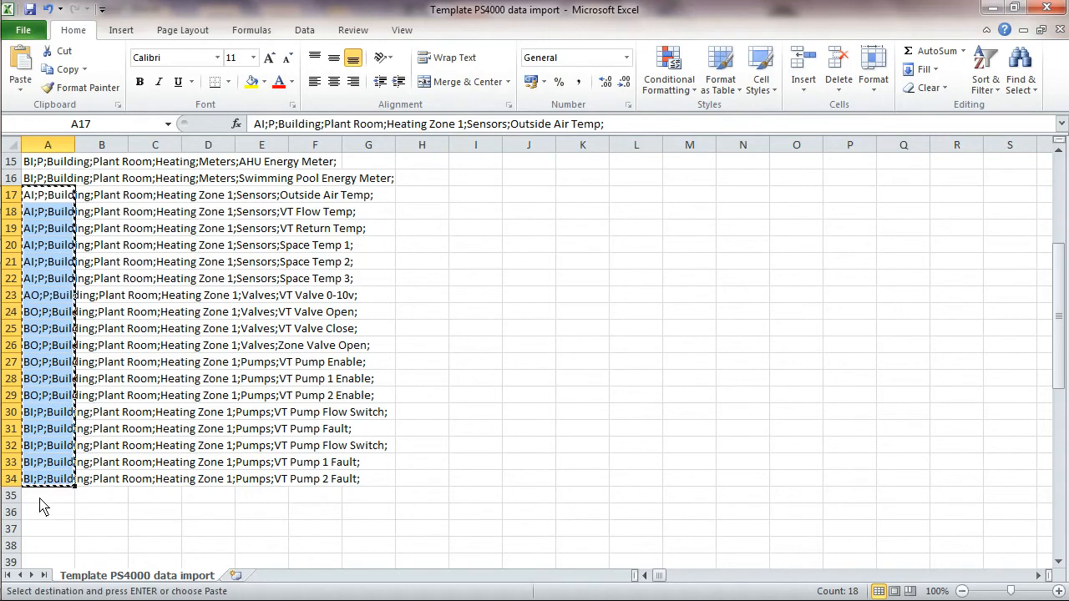
Step: Insert the copied Heating Zone 1 rows at row 35 with cells shifted down
{"action": "right_click", "coordinate": [40, 506]}
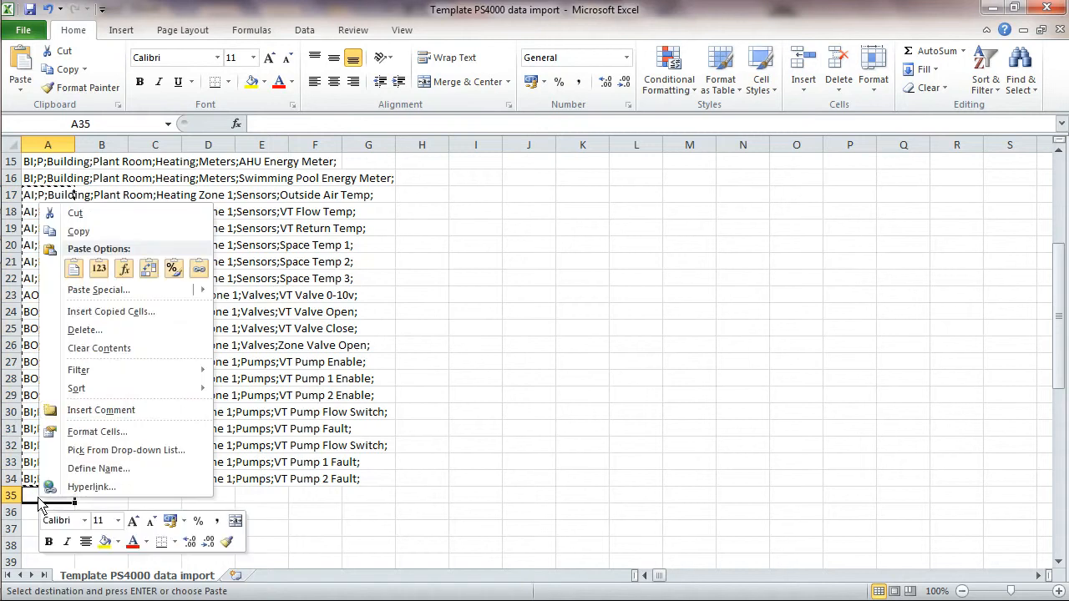
{"action": "mouse_move", "coordinate": [111, 312]}
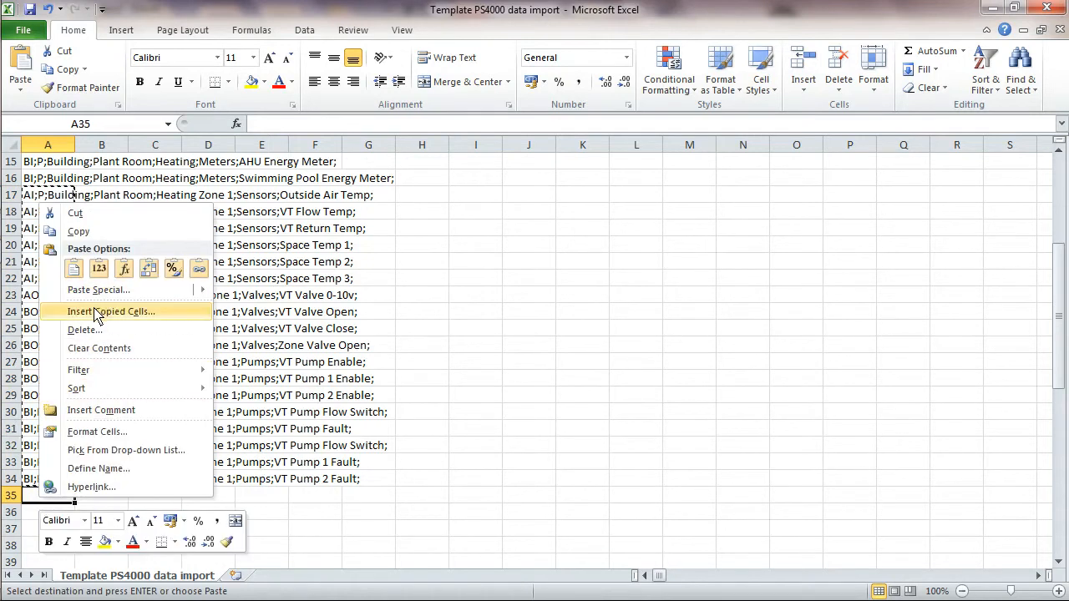
{"action": "left_click", "coordinate": [111, 313]}
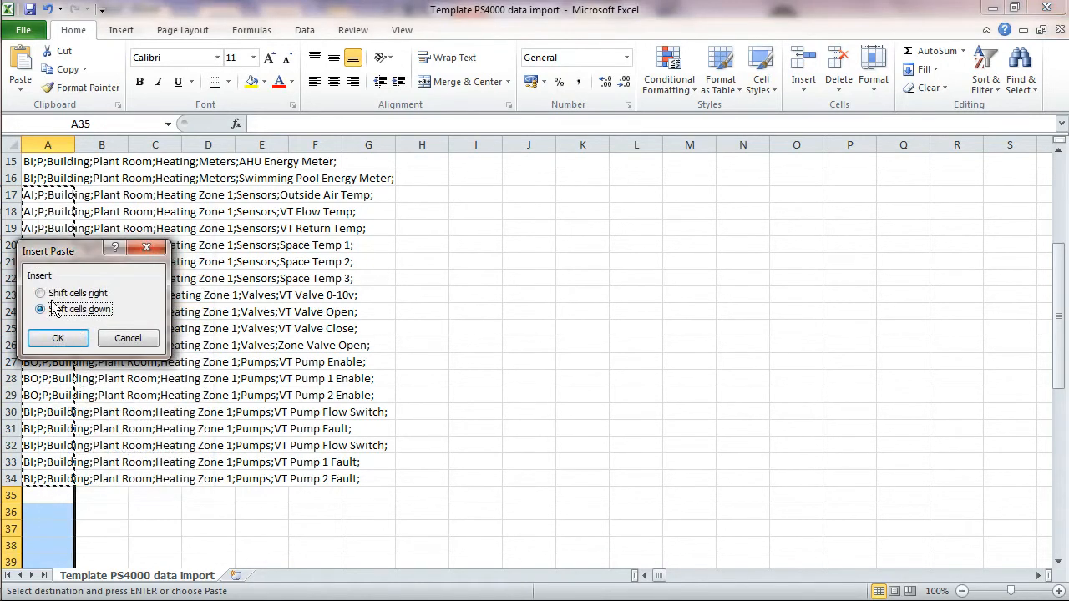
{"action": "left_click", "coordinate": [57, 337]}
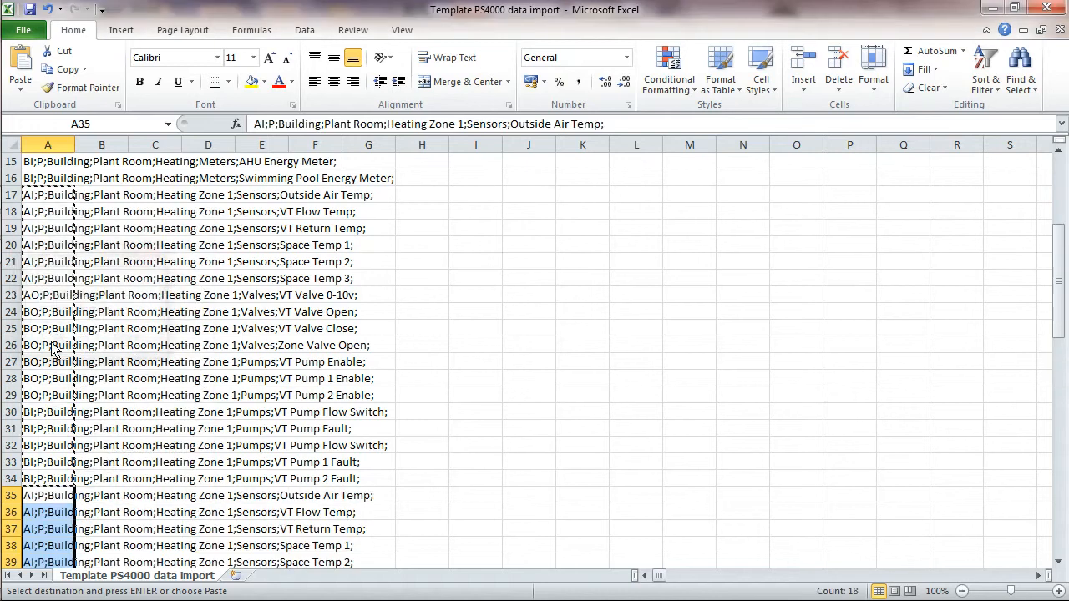
{"action": "left_click", "coordinate": [582, 495]}
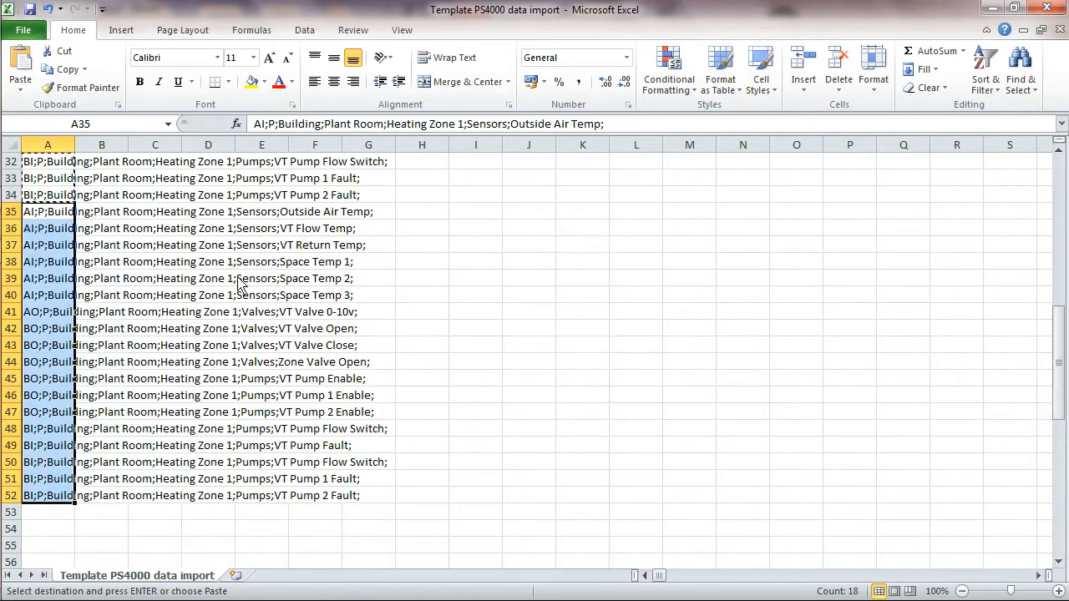
{"action": "mouse_move", "coordinate": [238, 430]}
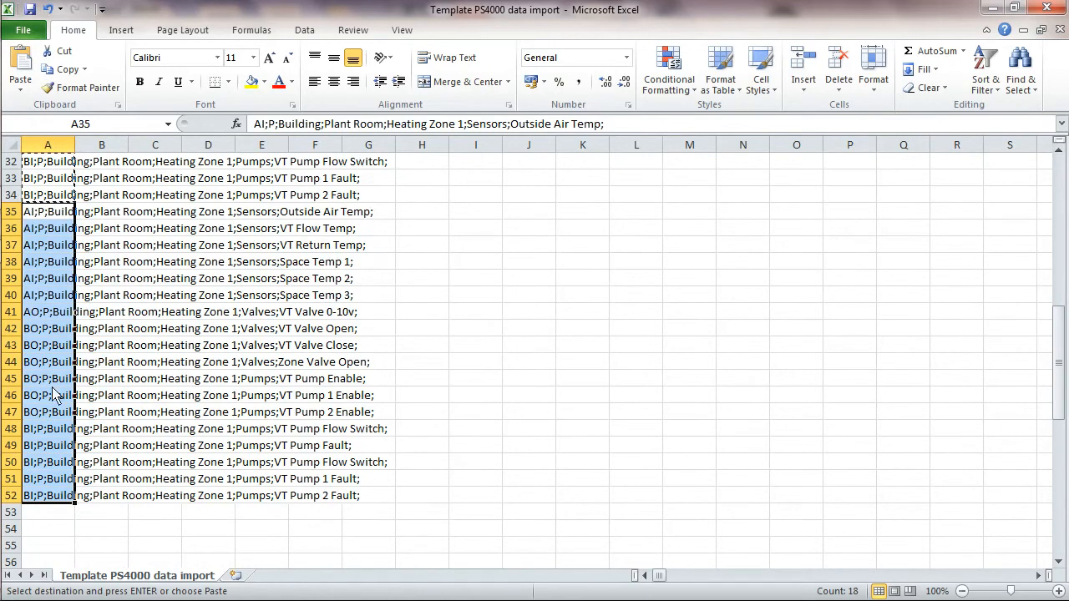
{"action": "mouse_move", "coordinate": [53, 383]}
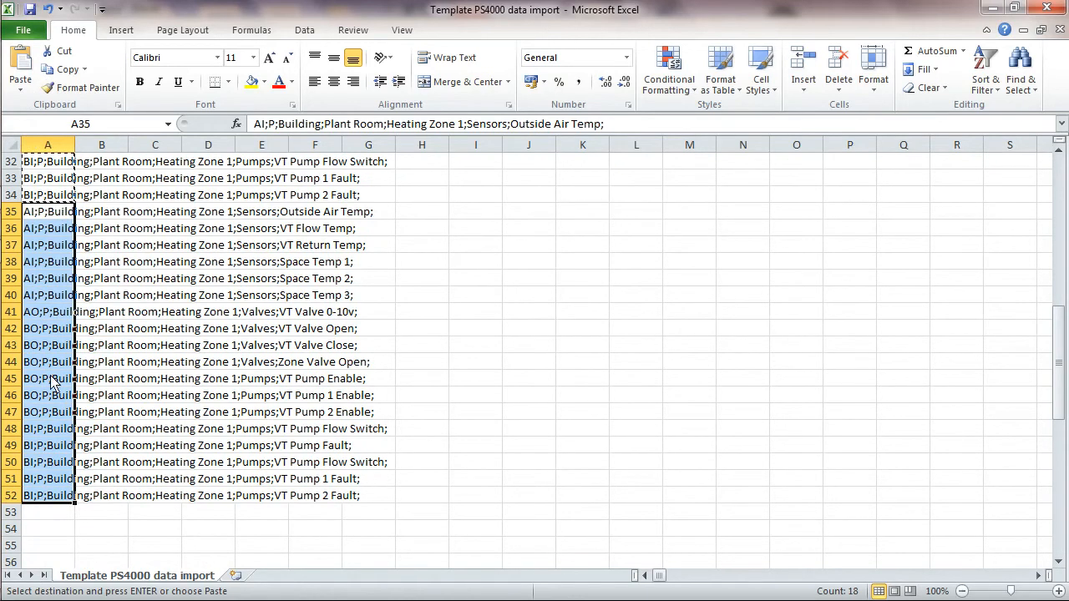
{"action": "mouse_move", "coordinate": [1019, 67]}
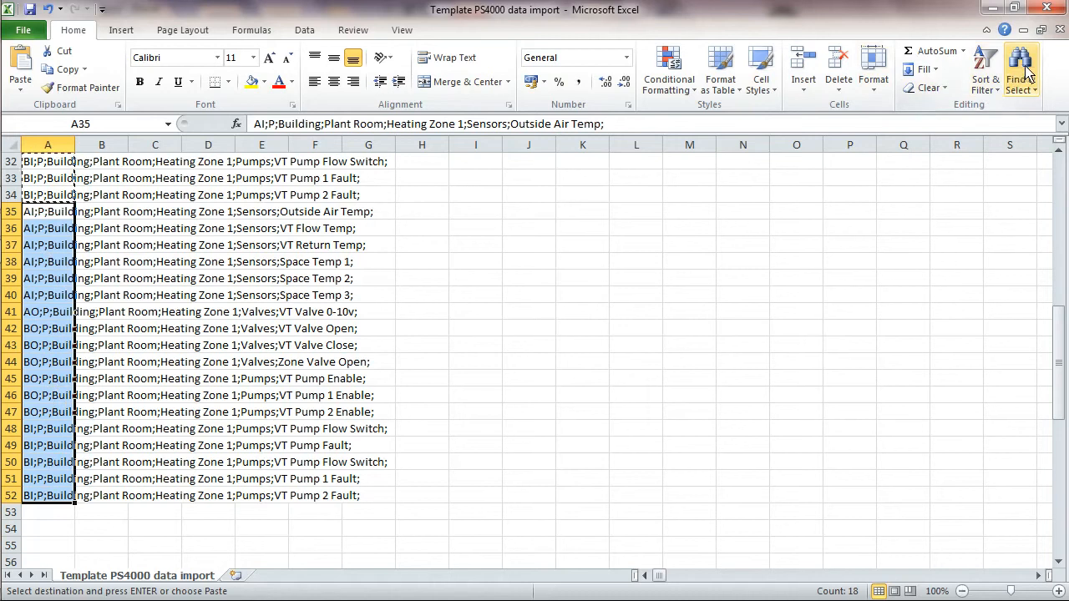
Step: Replace all eighteen 'Zone 1' references in rows 35–52 with 'Zone 2'
{"action": "left_click", "coordinate": [1019, 68]}
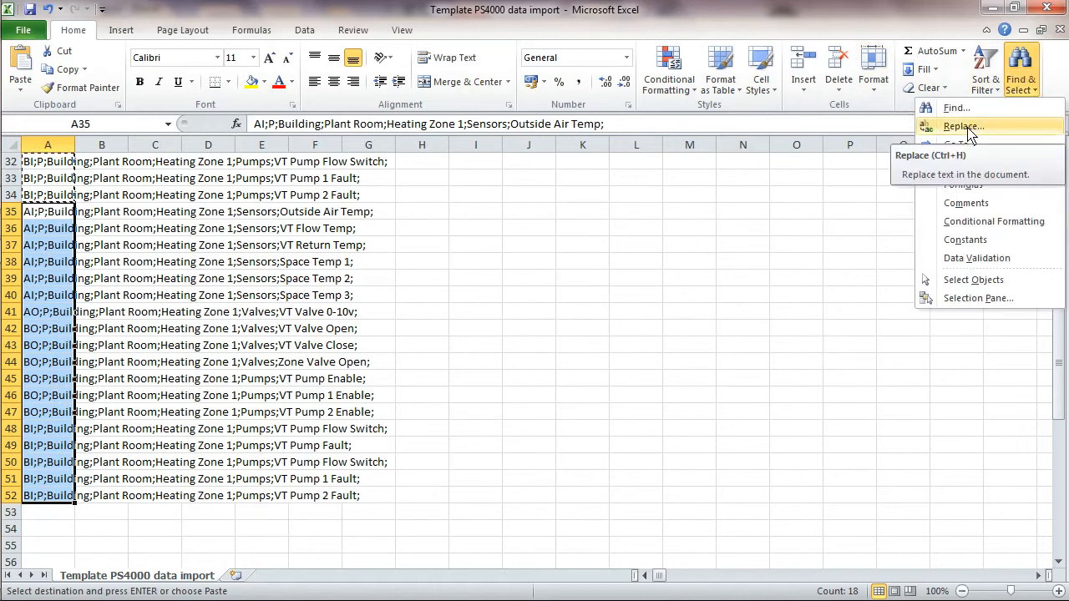
{"action": "left_click", "coordinate": [963, 127]}
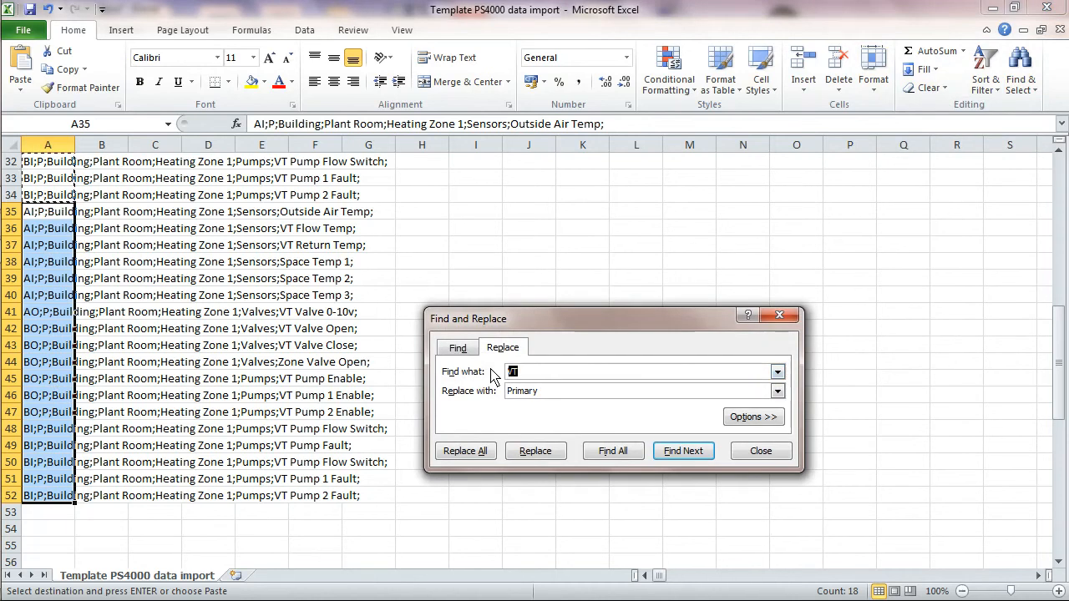
{"action": "type", "text": "Zone 1"}
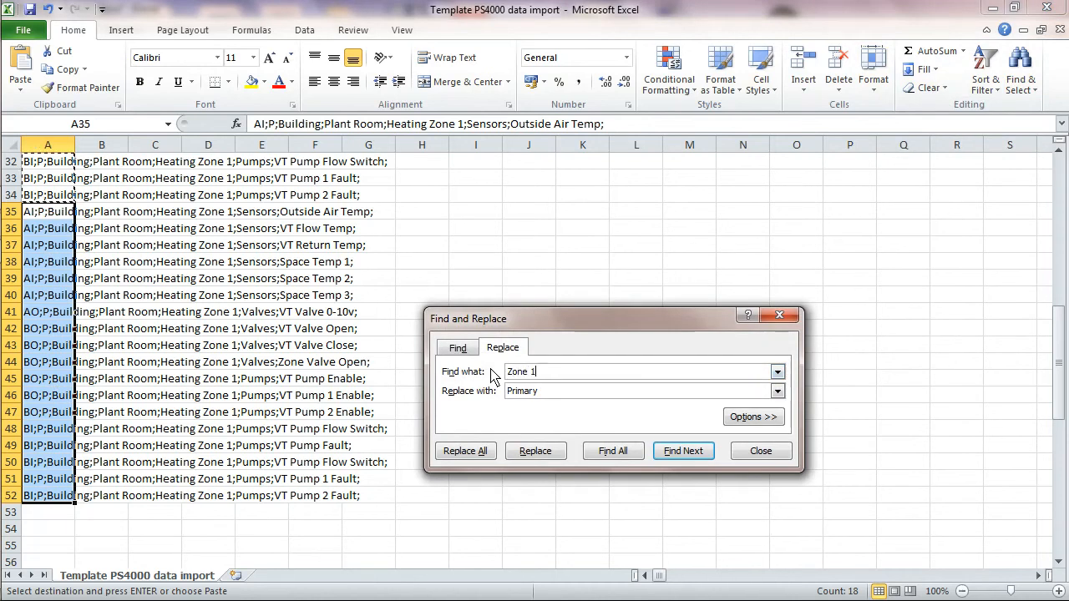
{"action": "type", "text": "Z"}
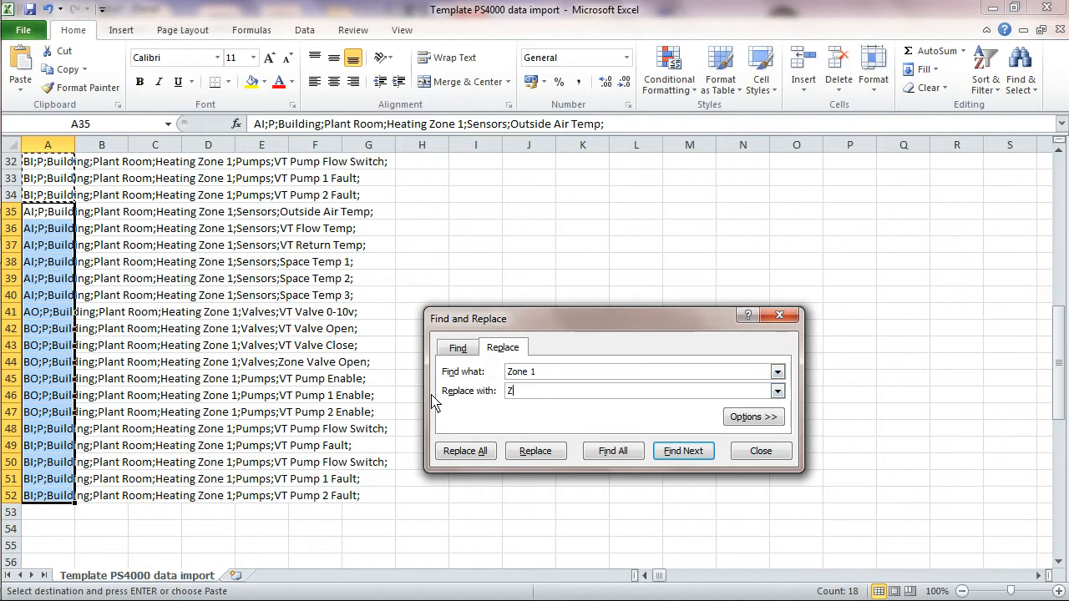
{"action": "type", "text": "one 2"}
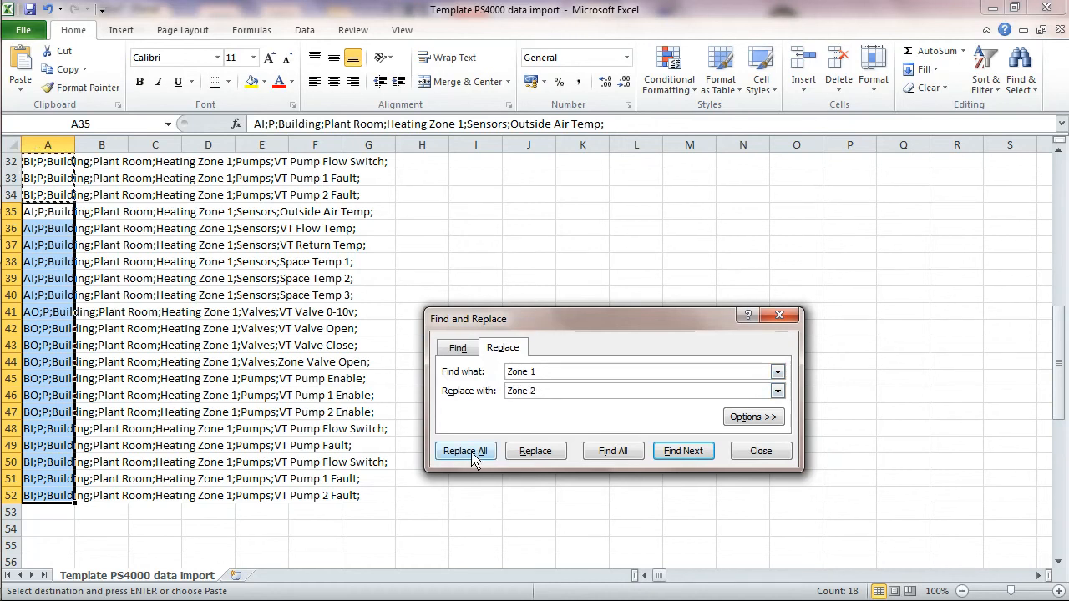
{"action": "left_click", "coordinate": [464, 451]}
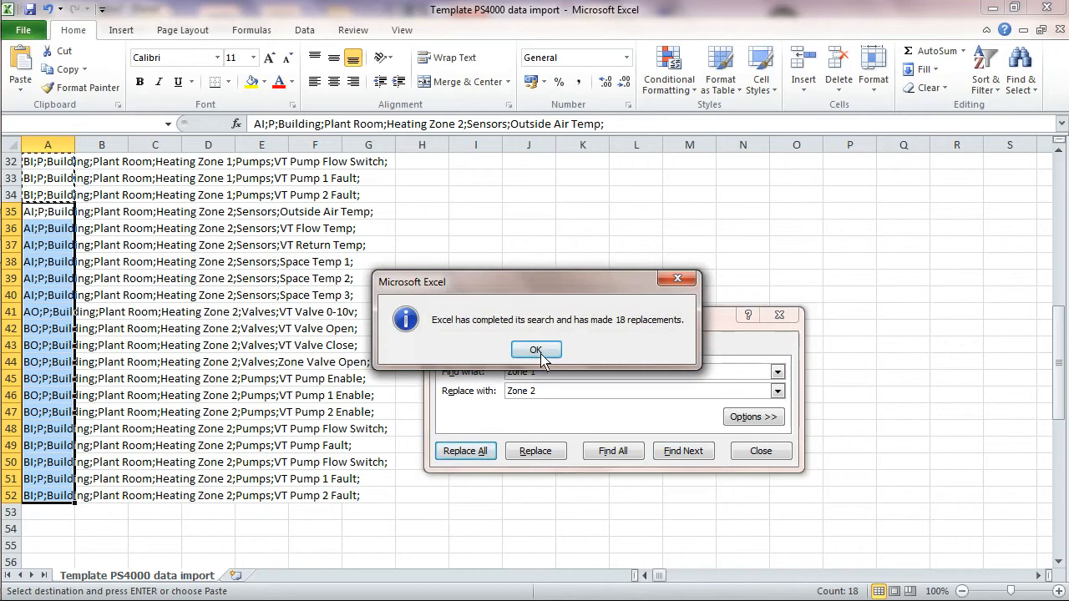
{"action": "left_click", "coordinate": [536, 351]}
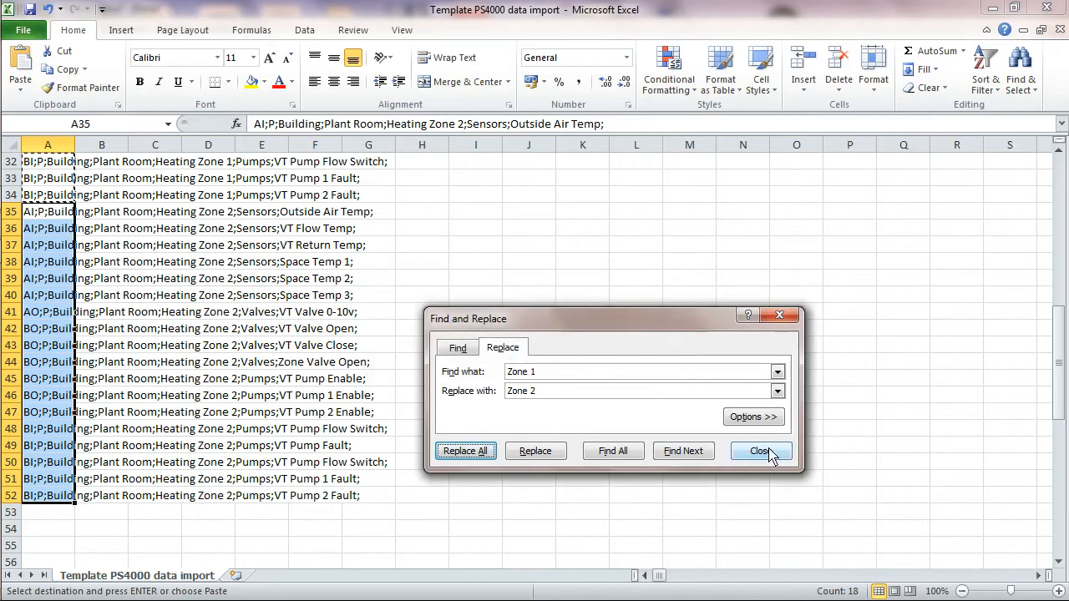
{"action": "left_click", "coordinate": [760, 451]}
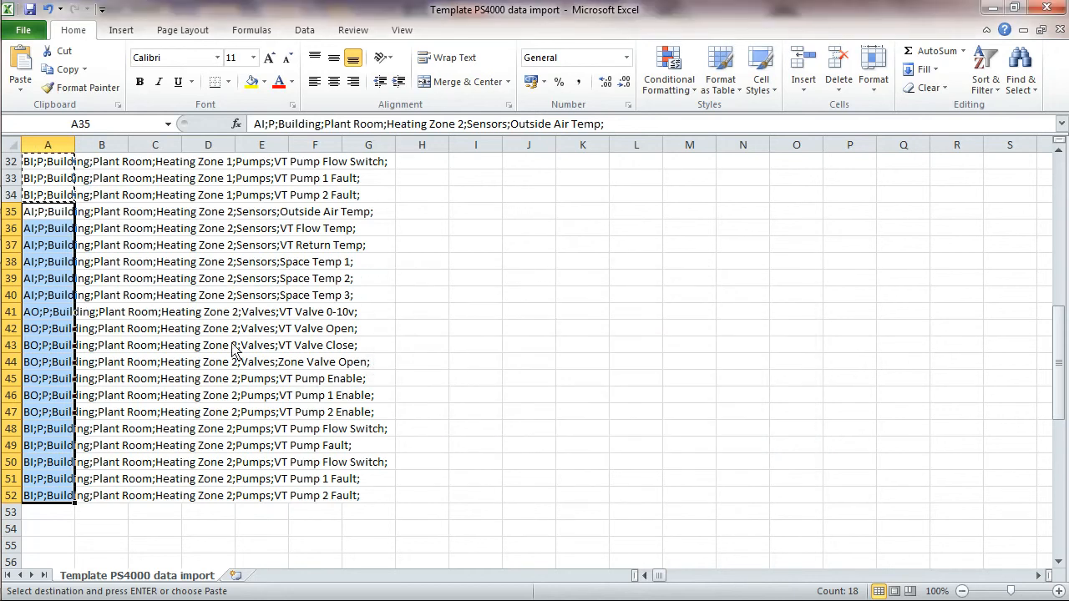
{"action": "mouse_move", "coordinate": [232, 478]}
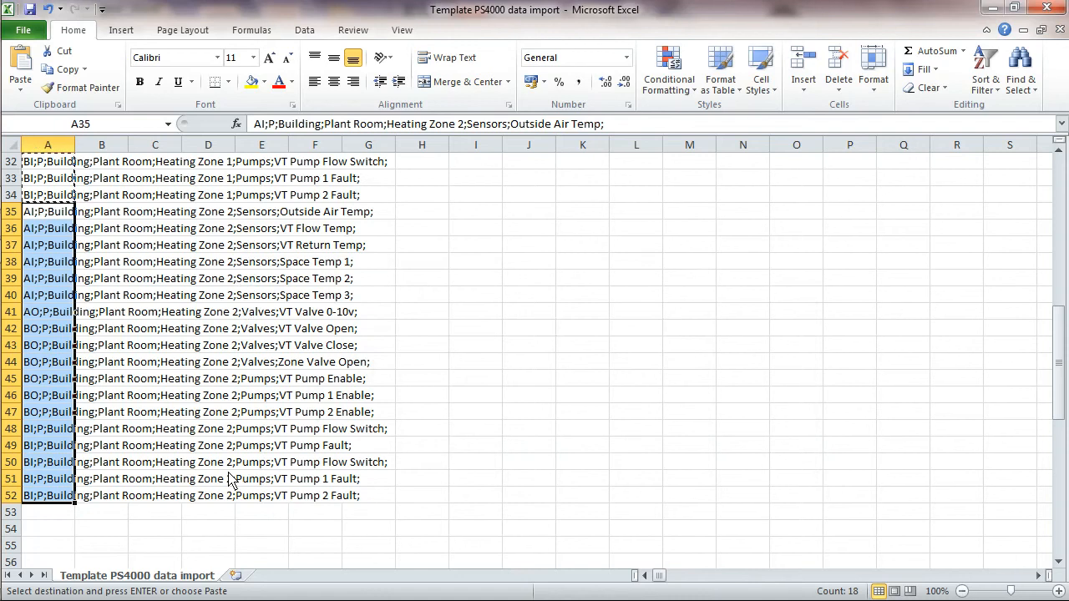